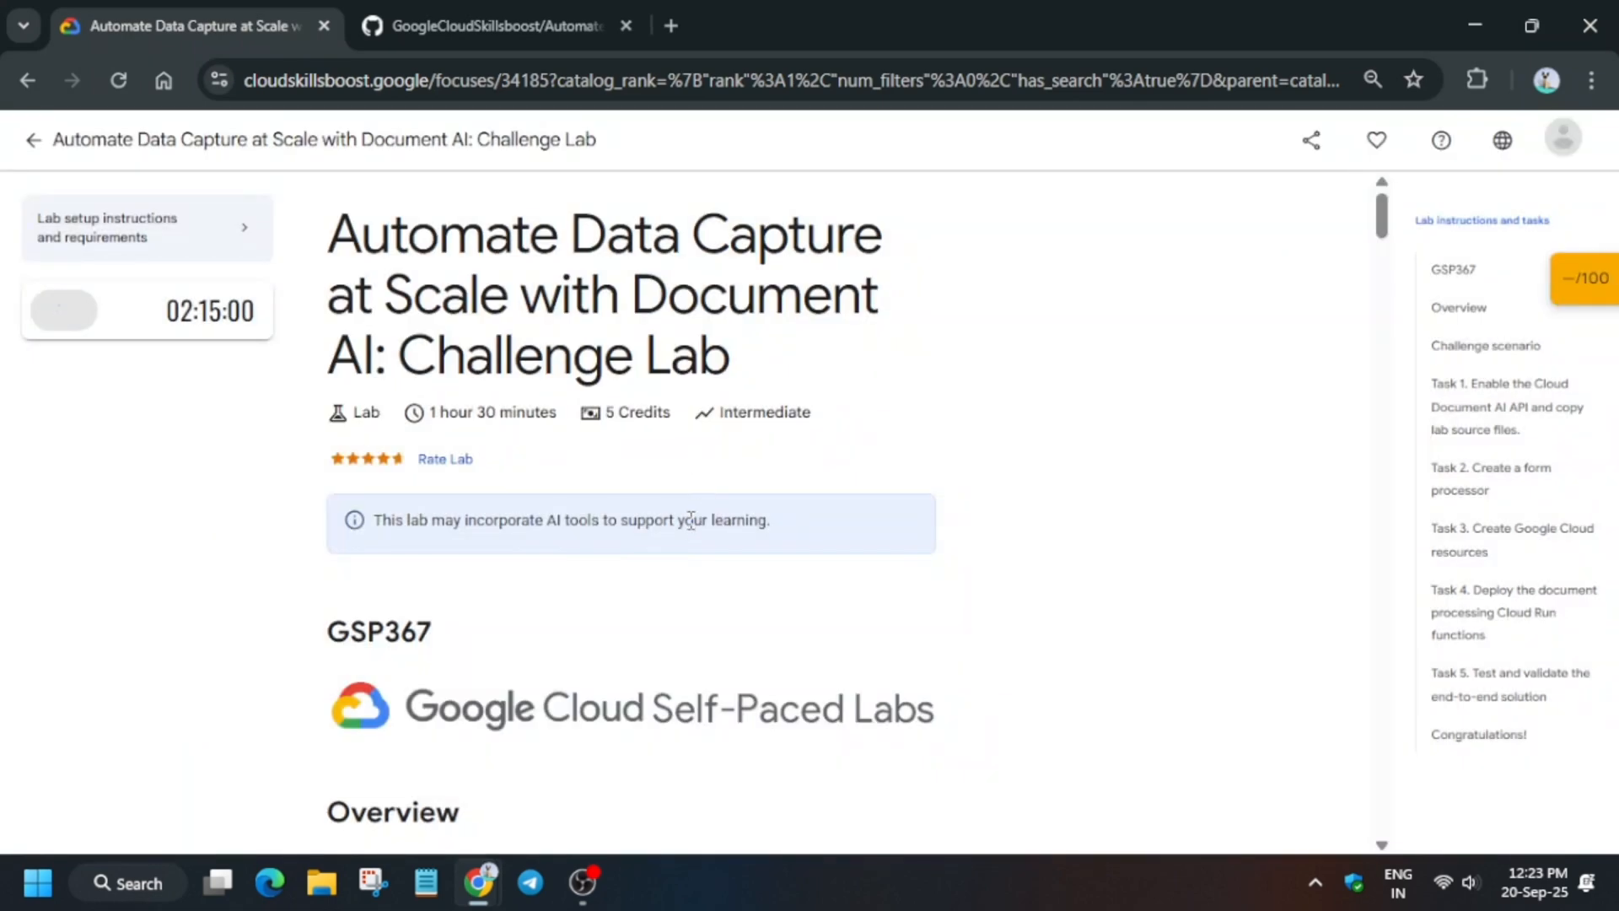
Start the Document AI challenge lab and open the Cloud console in an incognito window
click(64, 309)
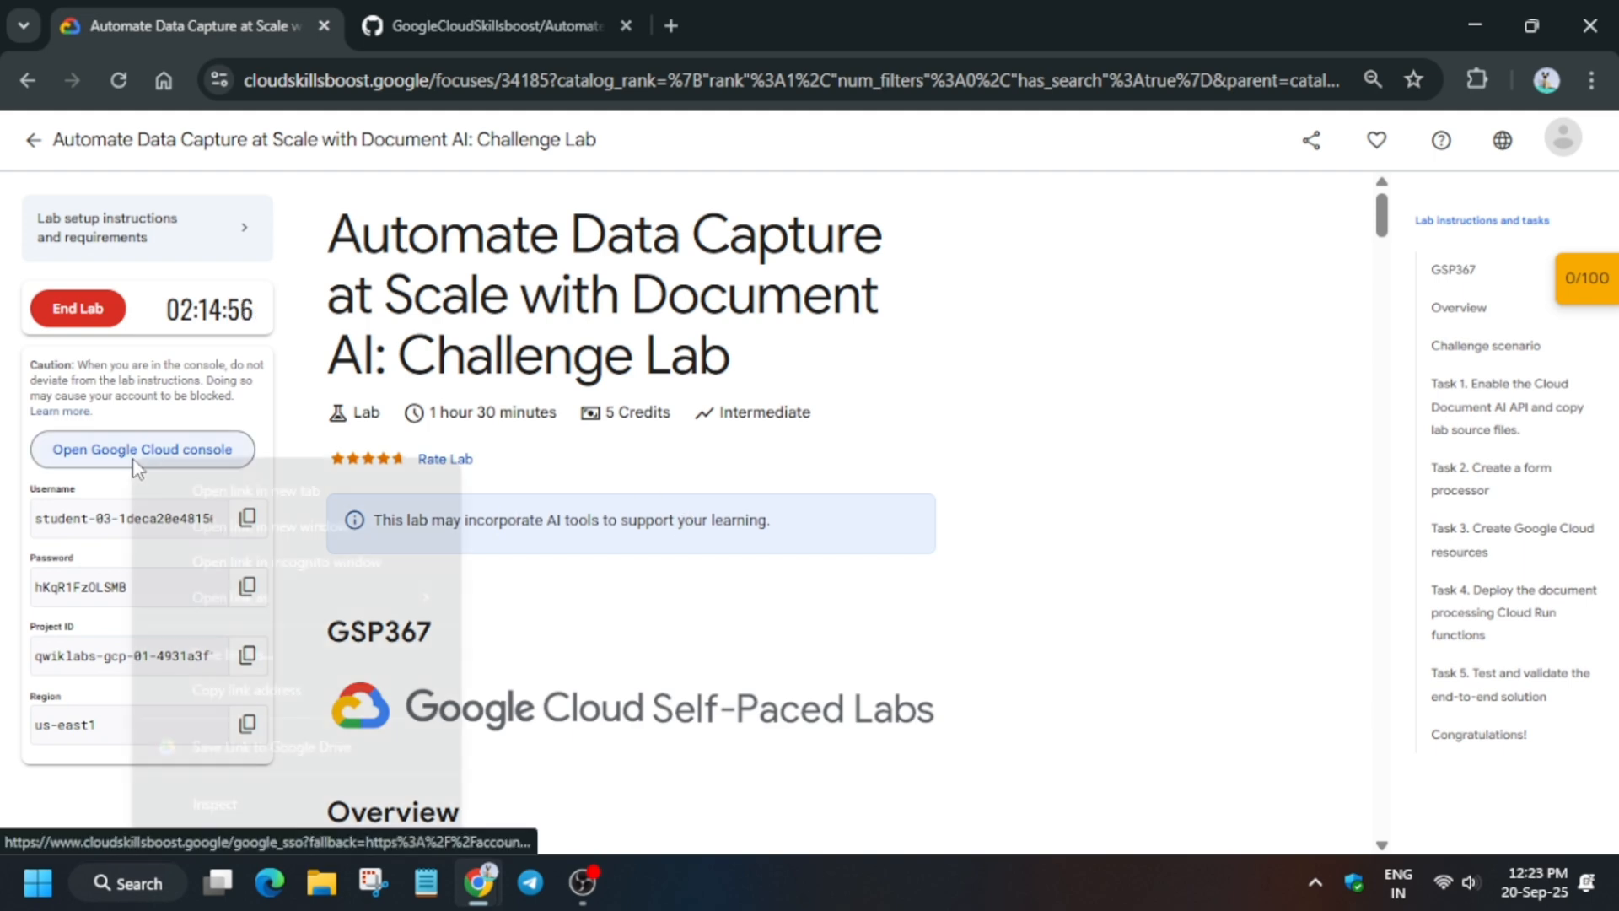
click(142, 450)
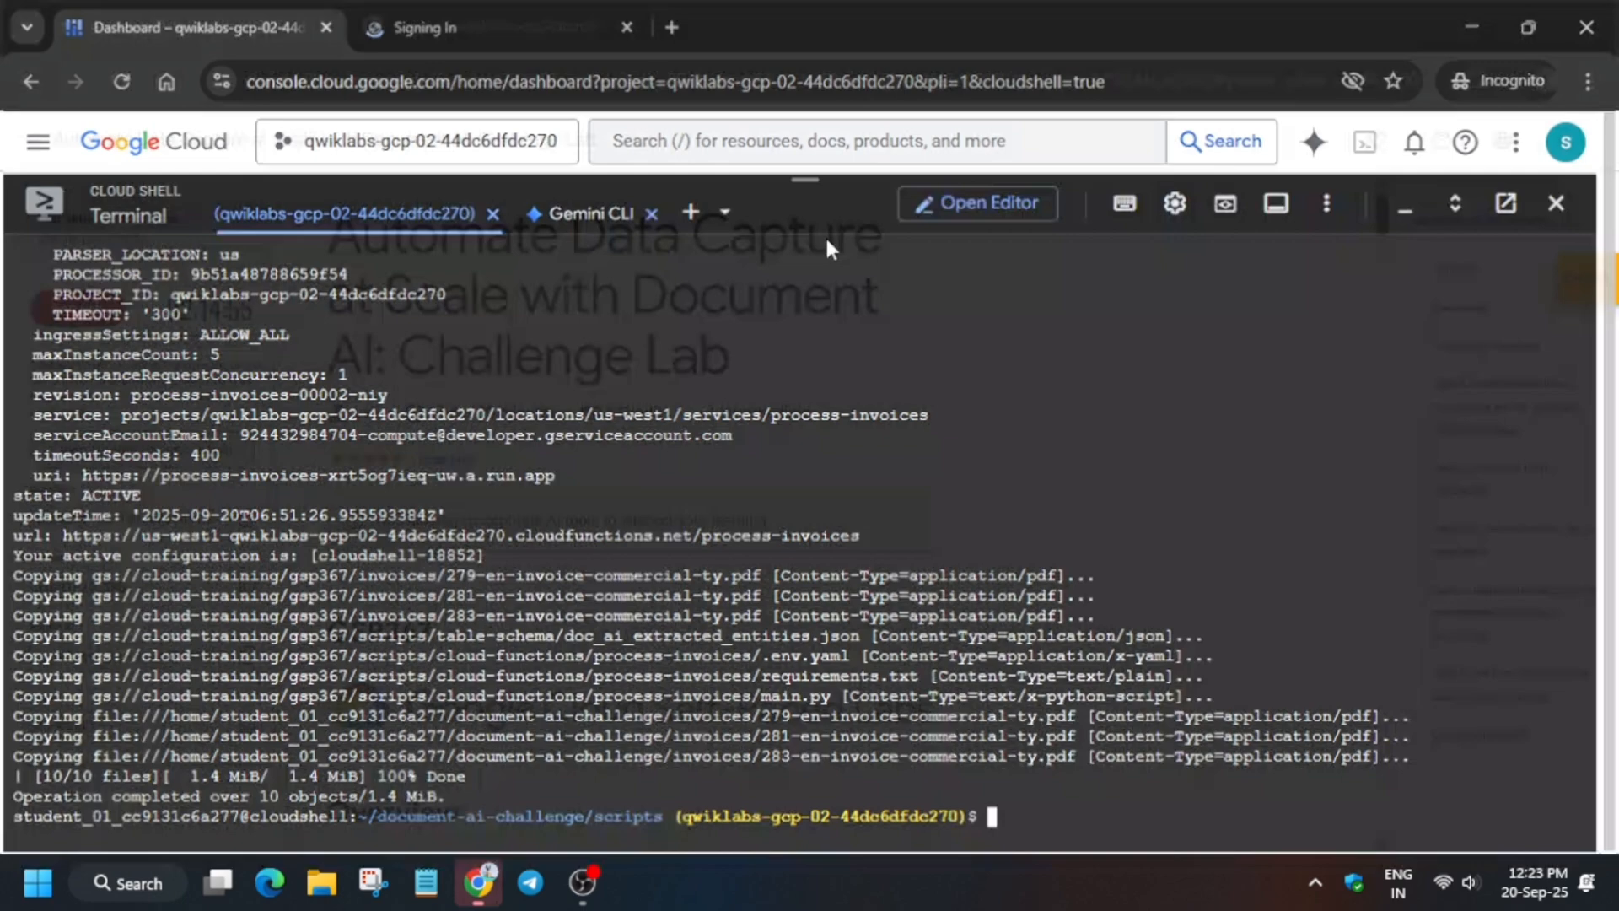
click(186, 27)
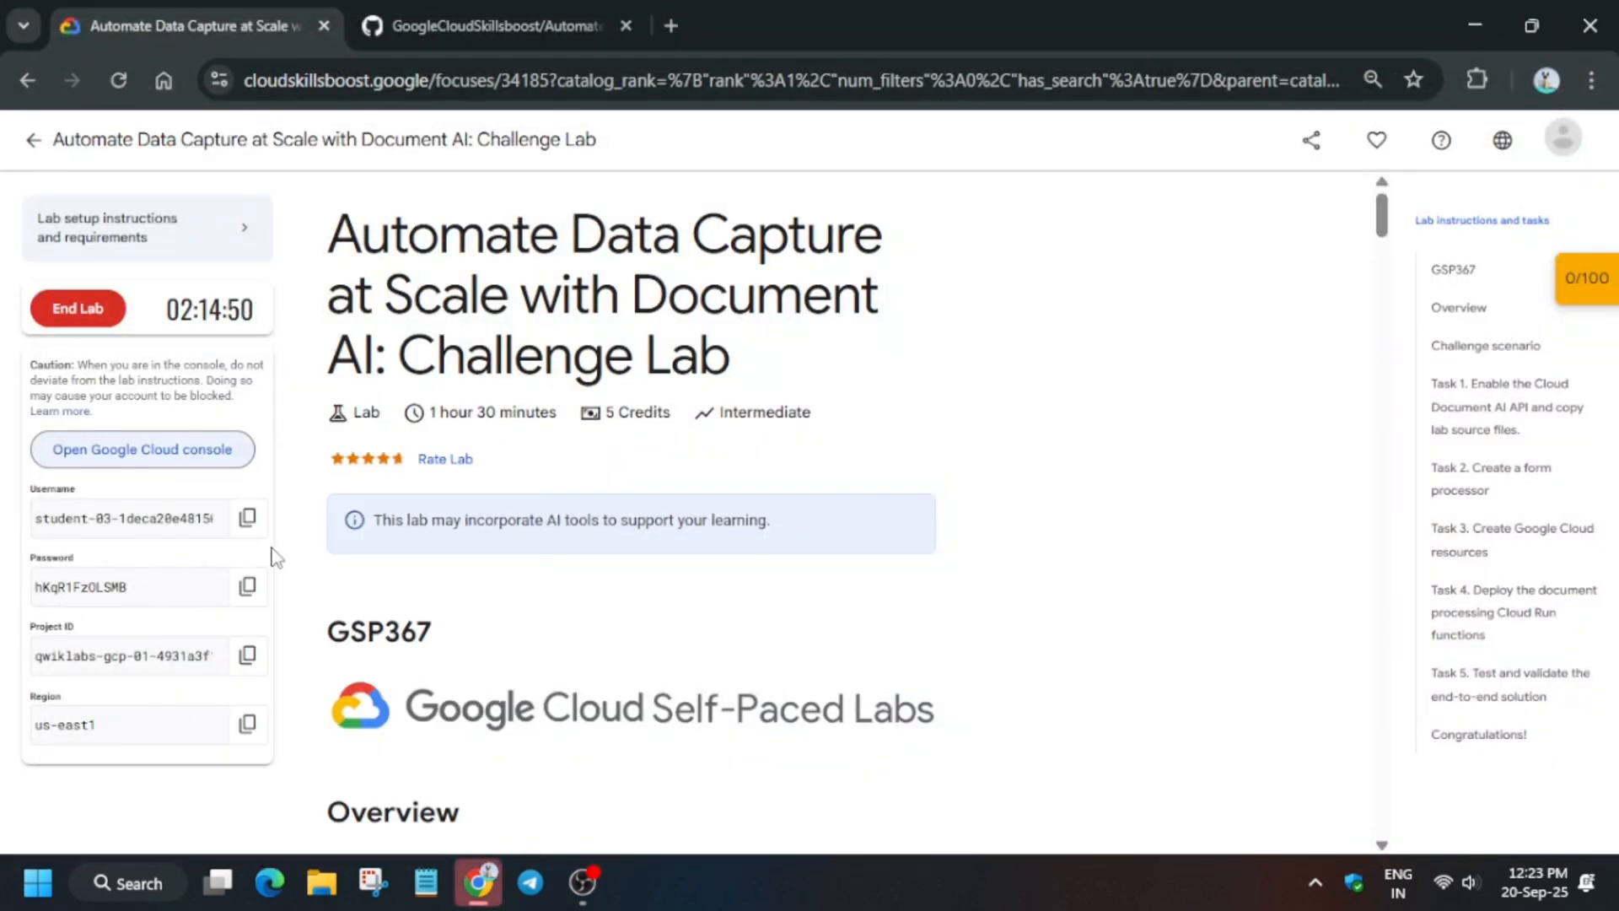
Sign in with the lab account credentials and accept the new-account welcome notice
click(141, 448)
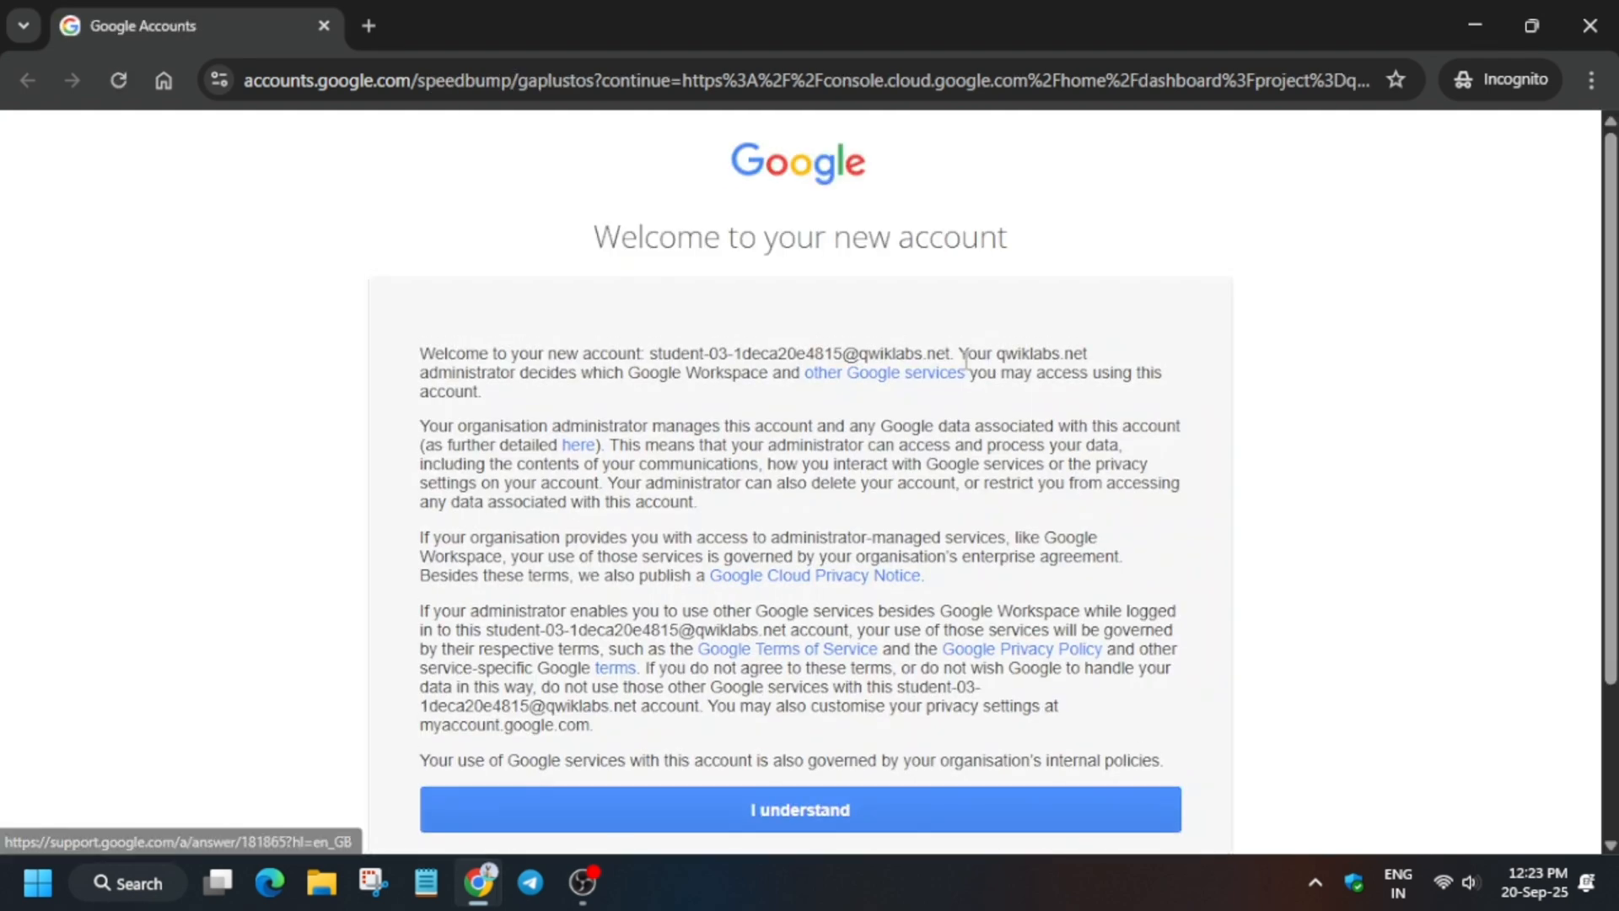
mouse_move(1018, 786)
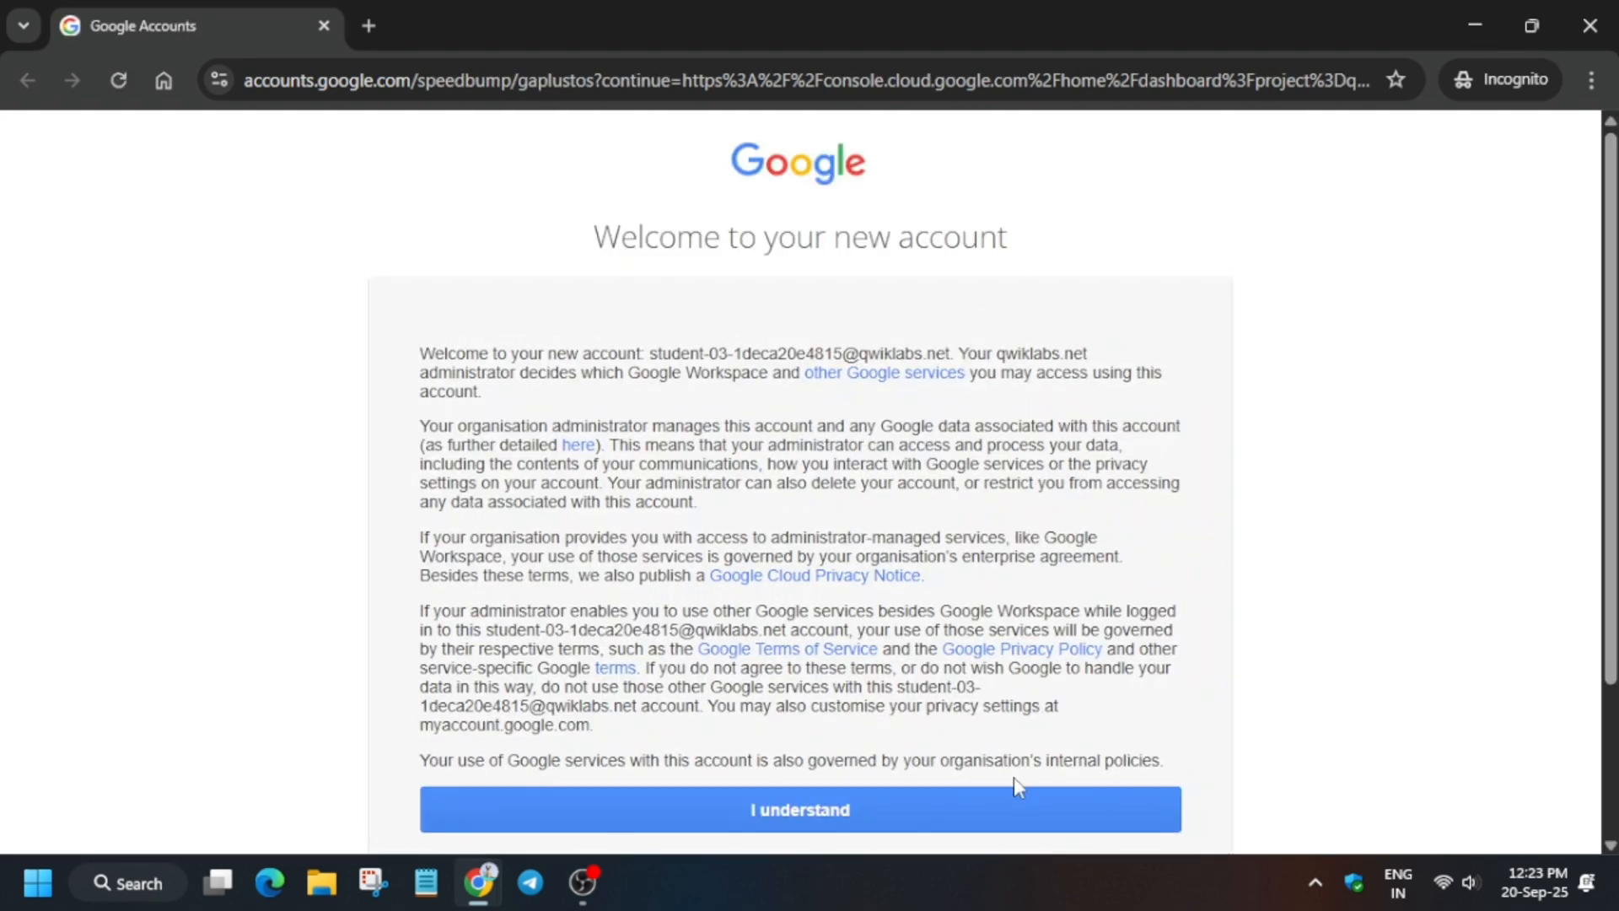
click(799, 809)
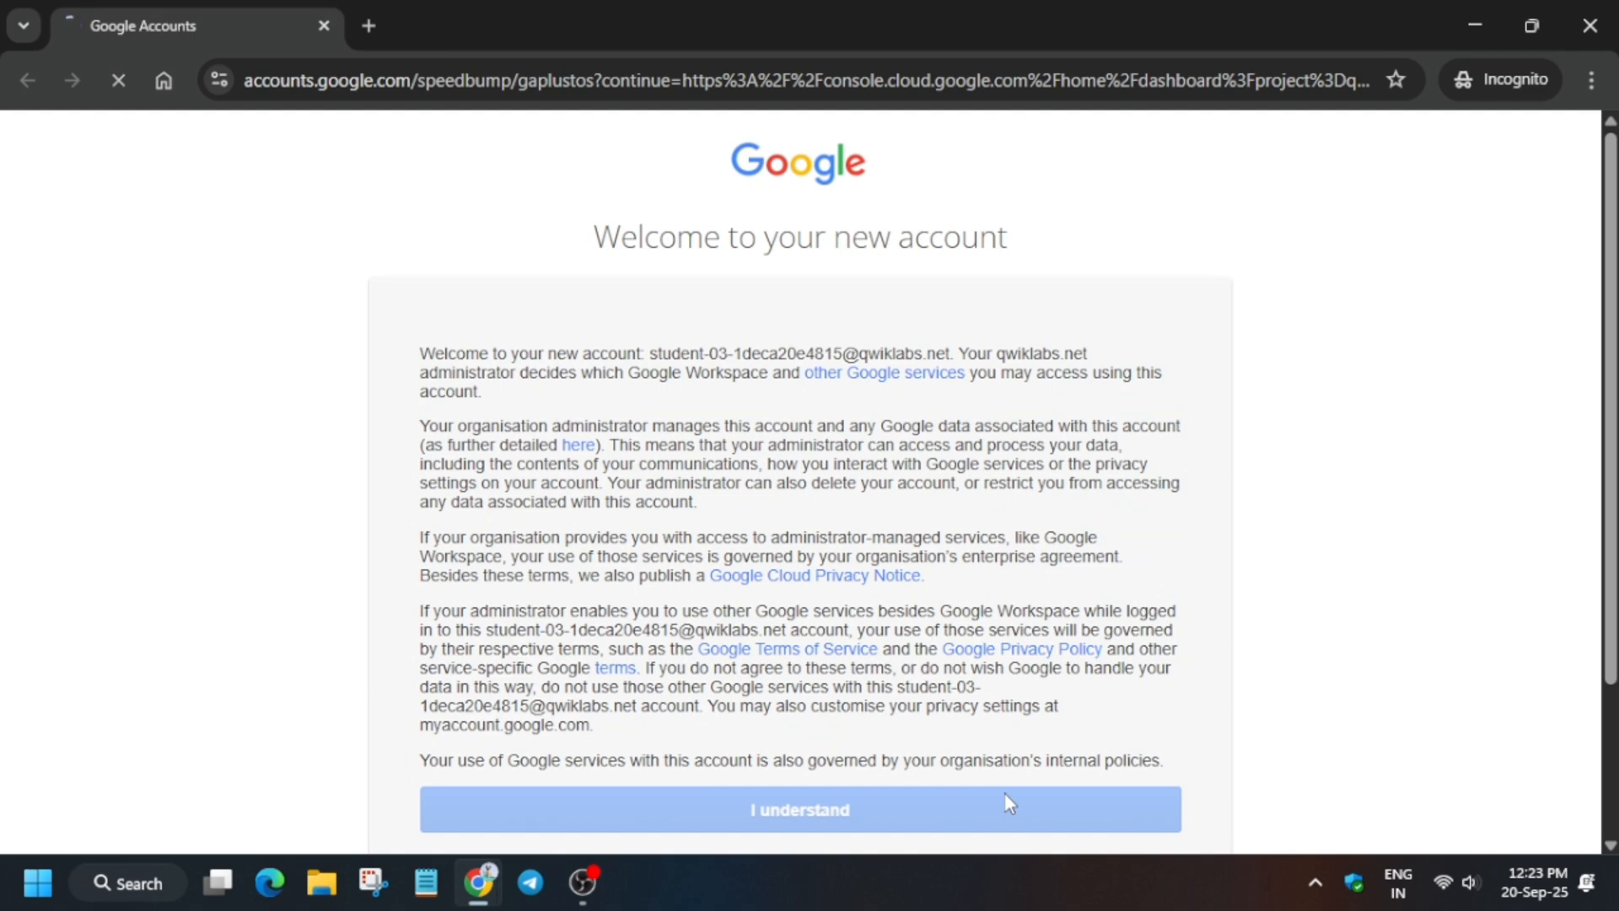
click(798, 808)
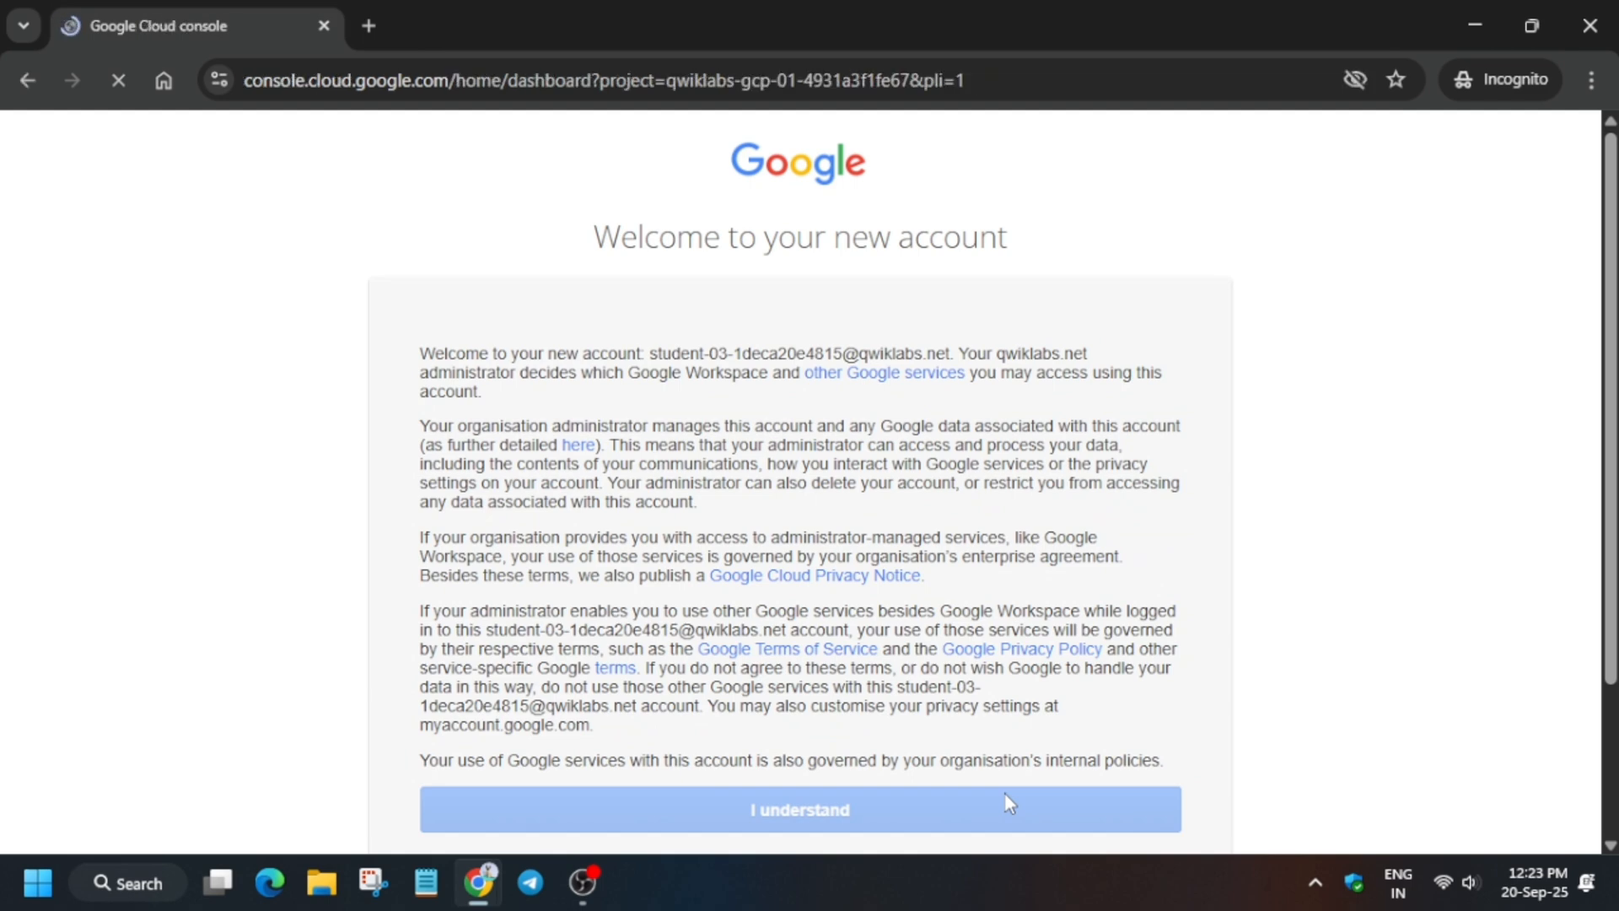
click(798, 809)
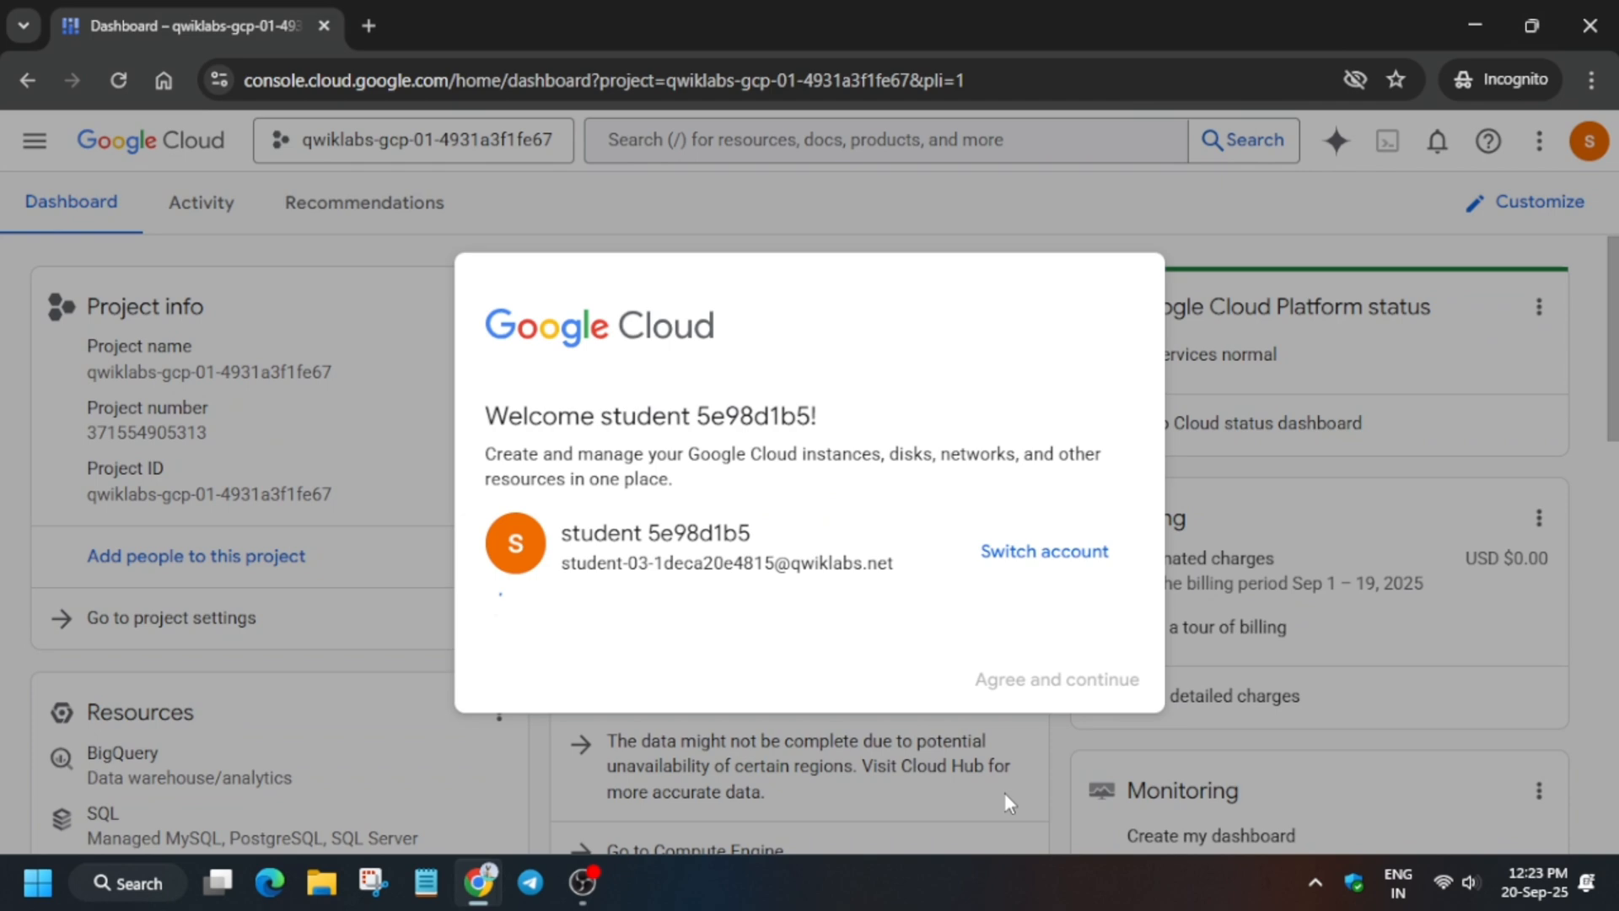
Accept the Google Cloud terms of service and dismiss the welcome dialog
click(33, 141)
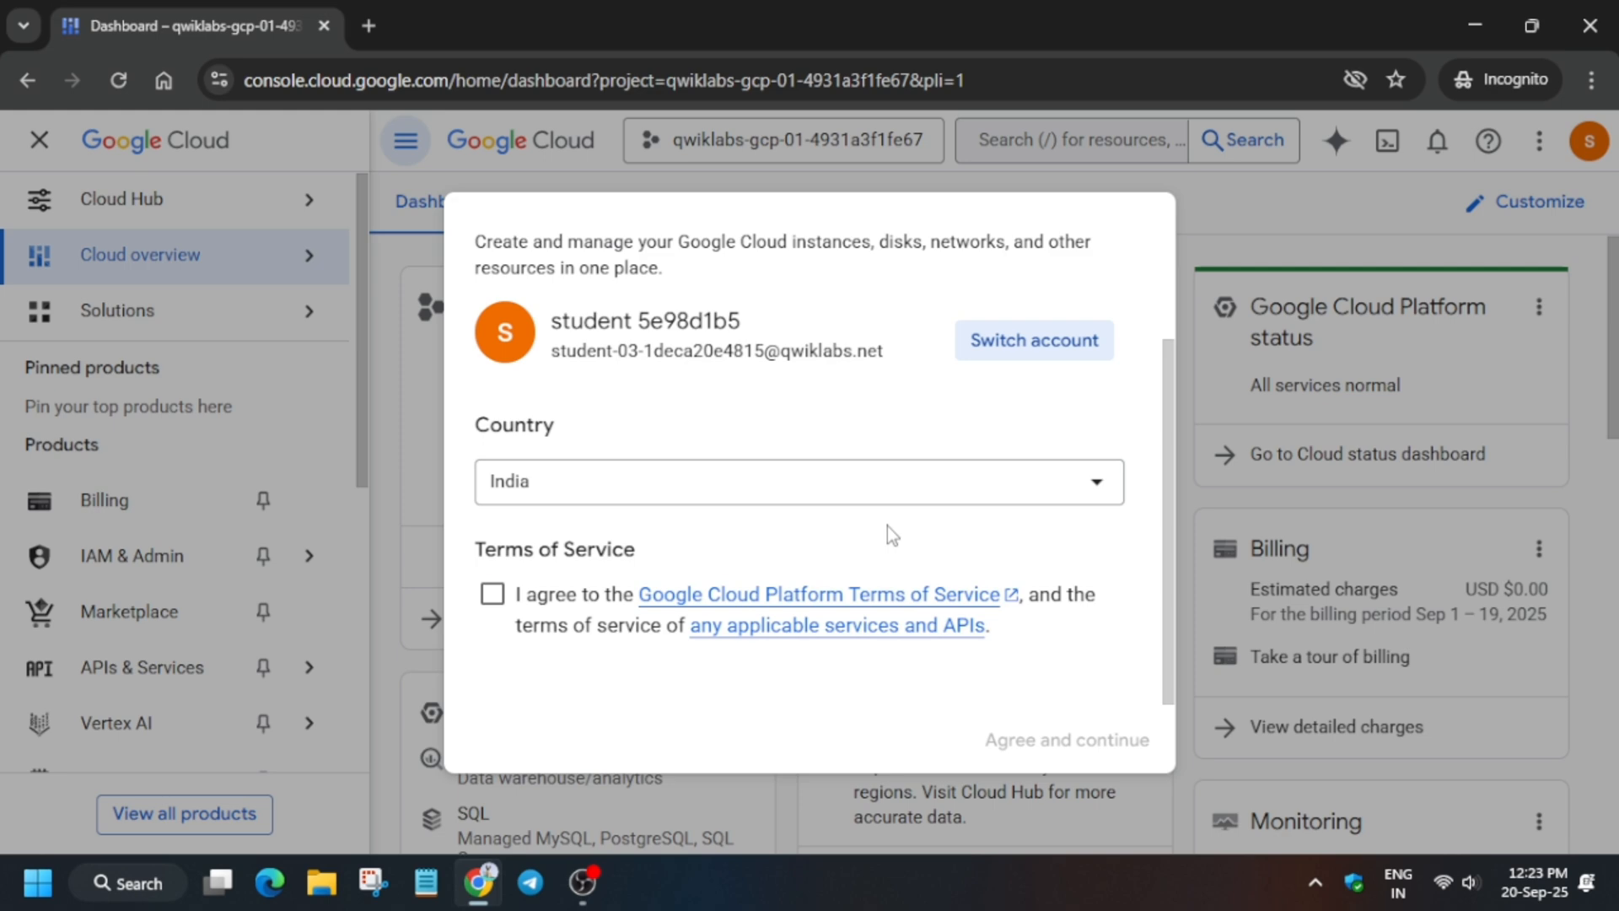
click(492, 594)
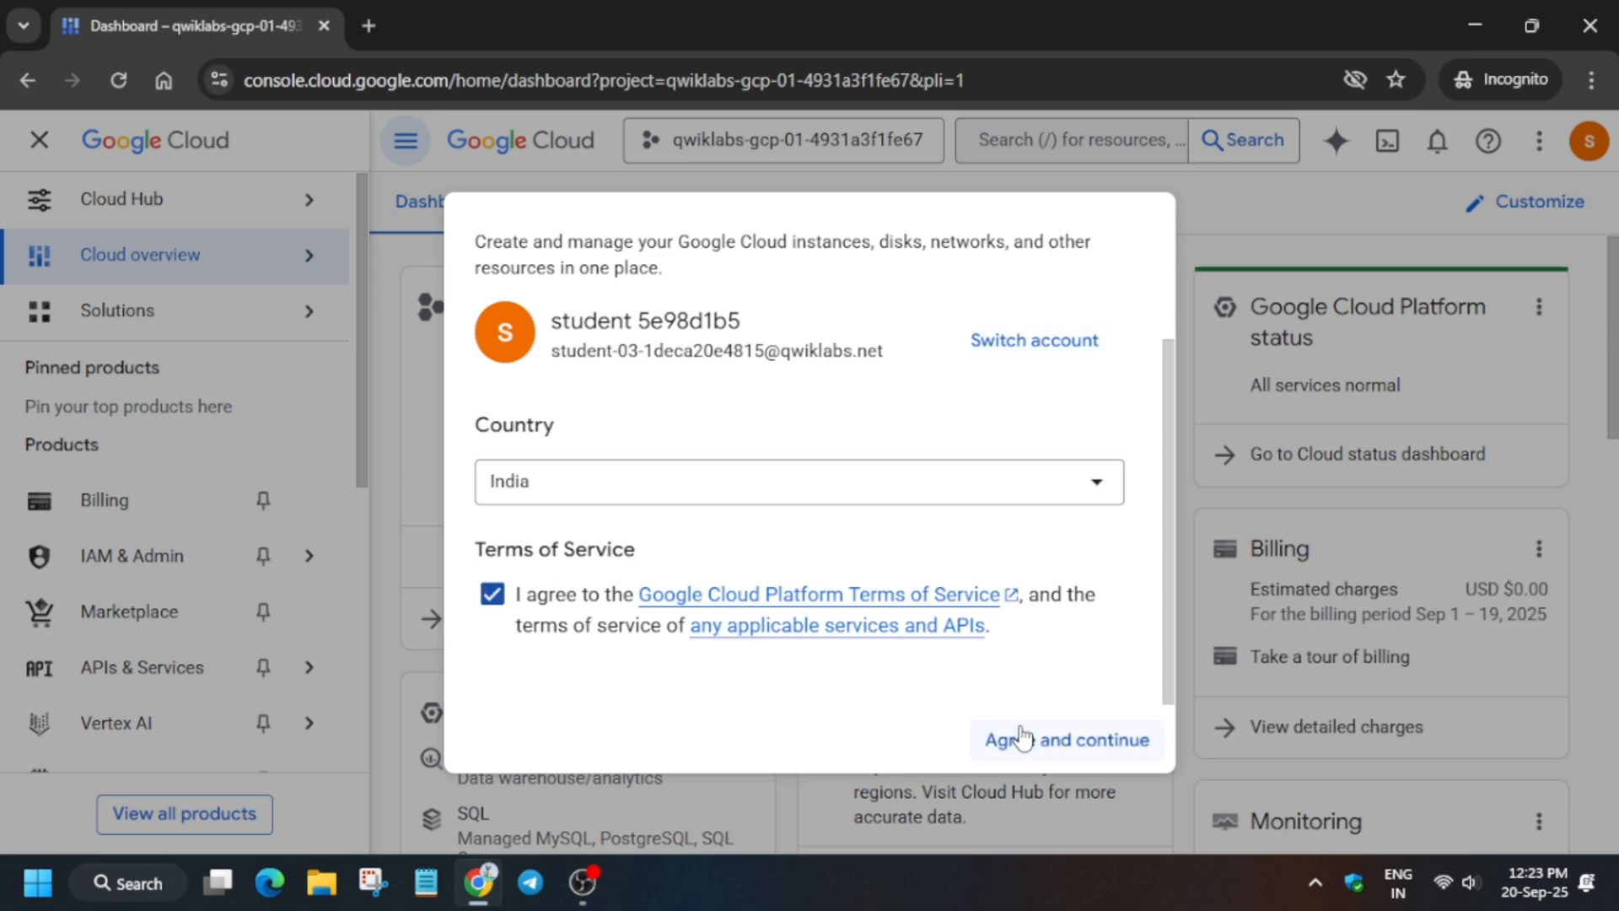
click(1066, 740)
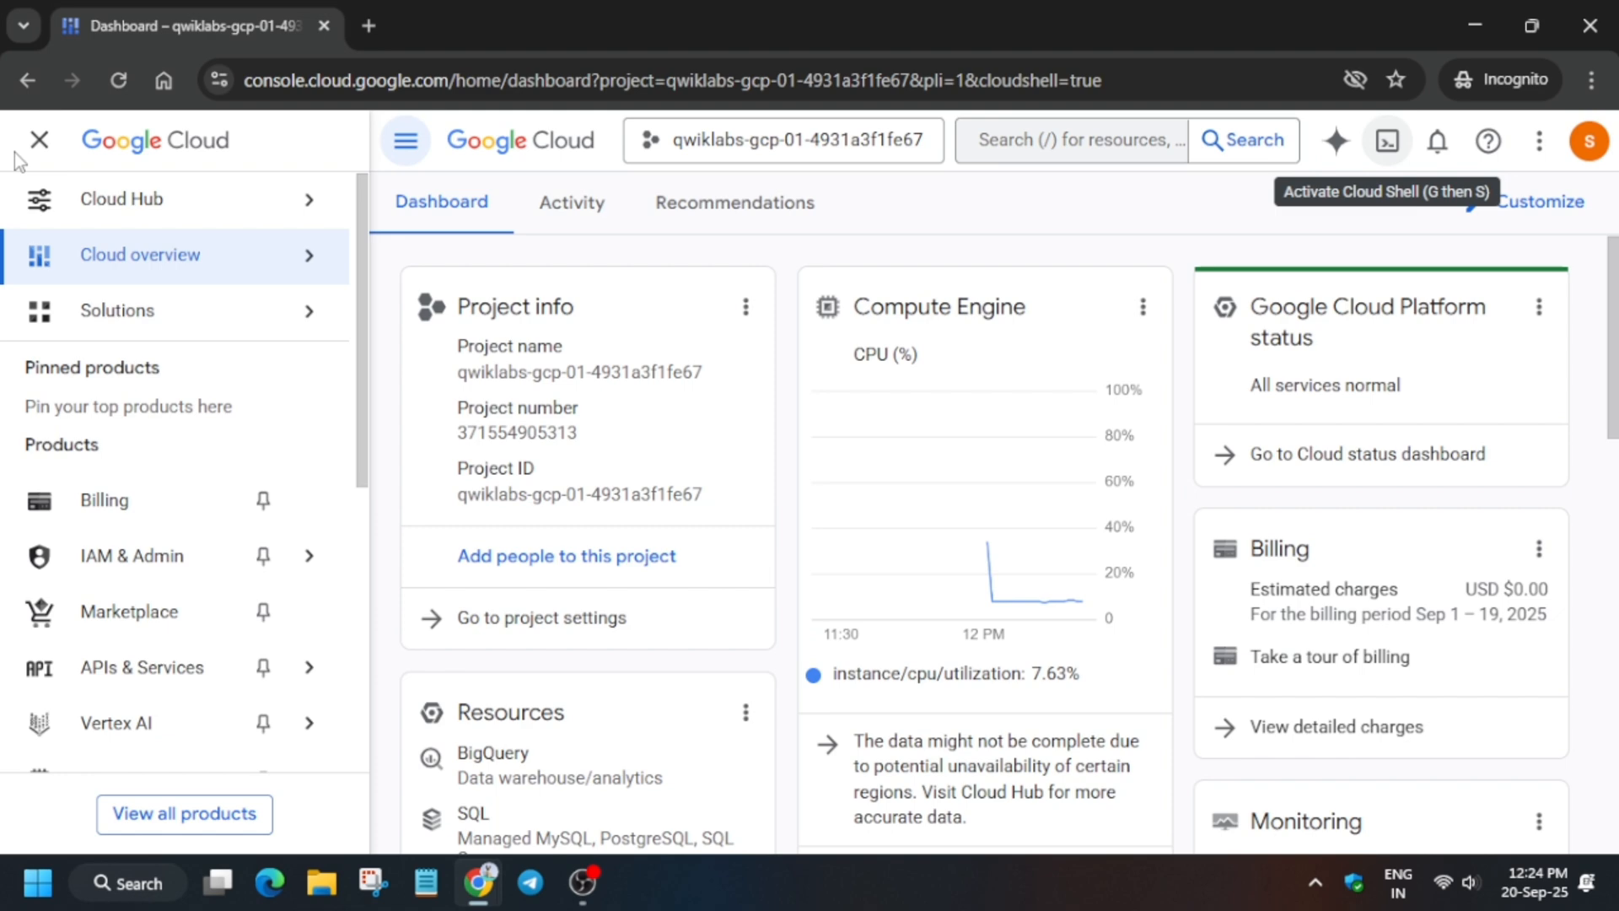
Activate and authorize Cloud Shell, then dismiss the Gemini CLI tip
click(1386, 141)
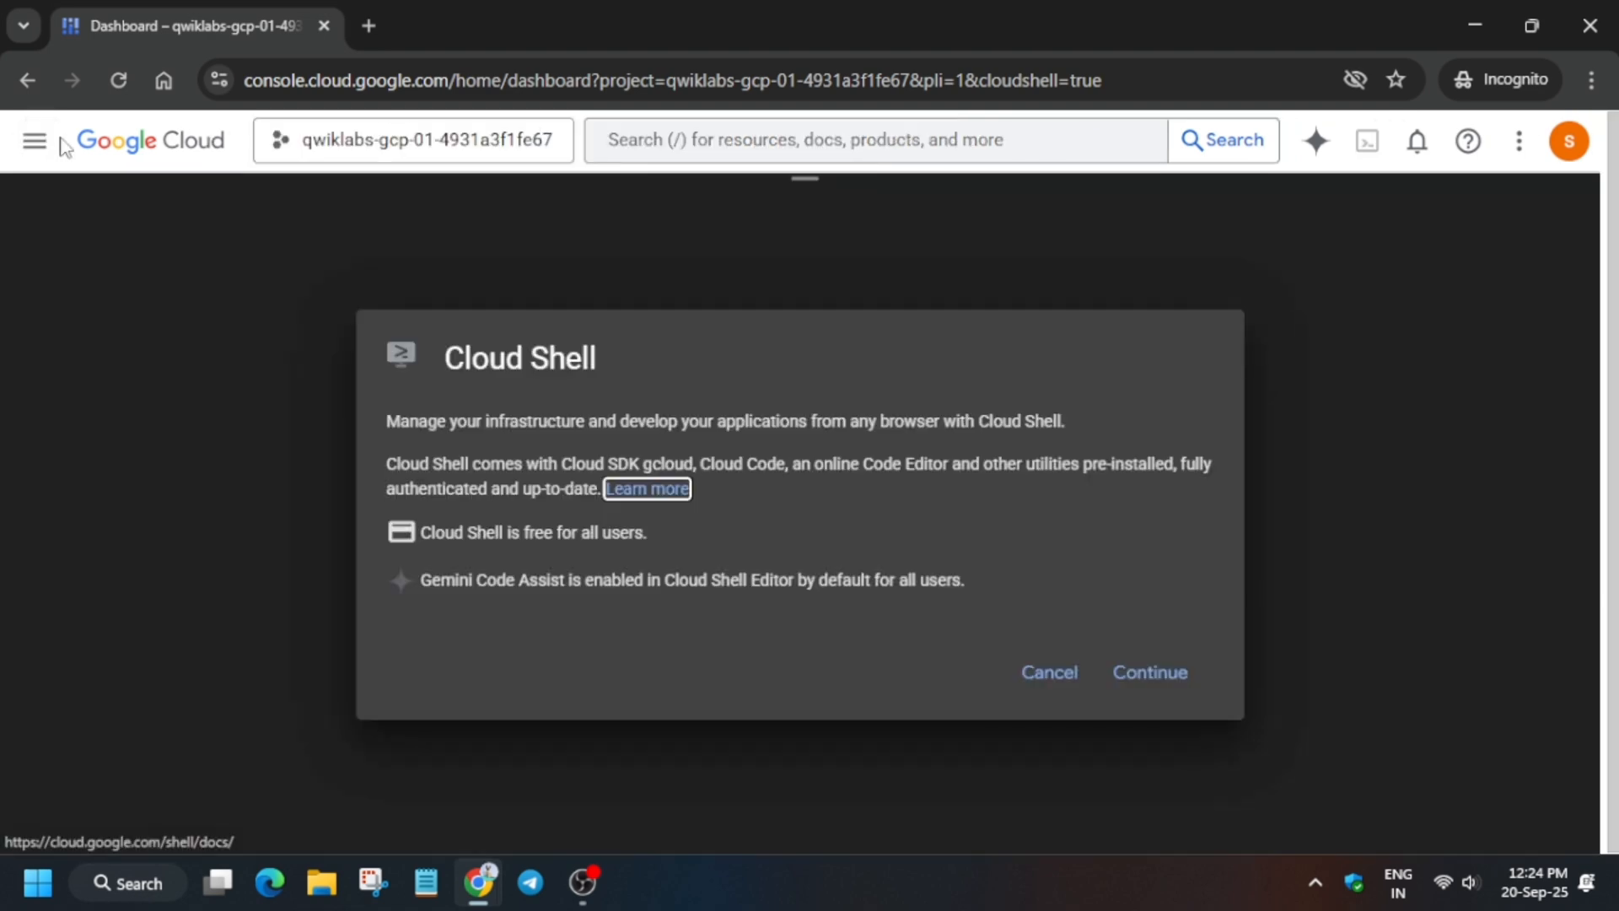
click(1149, 672)
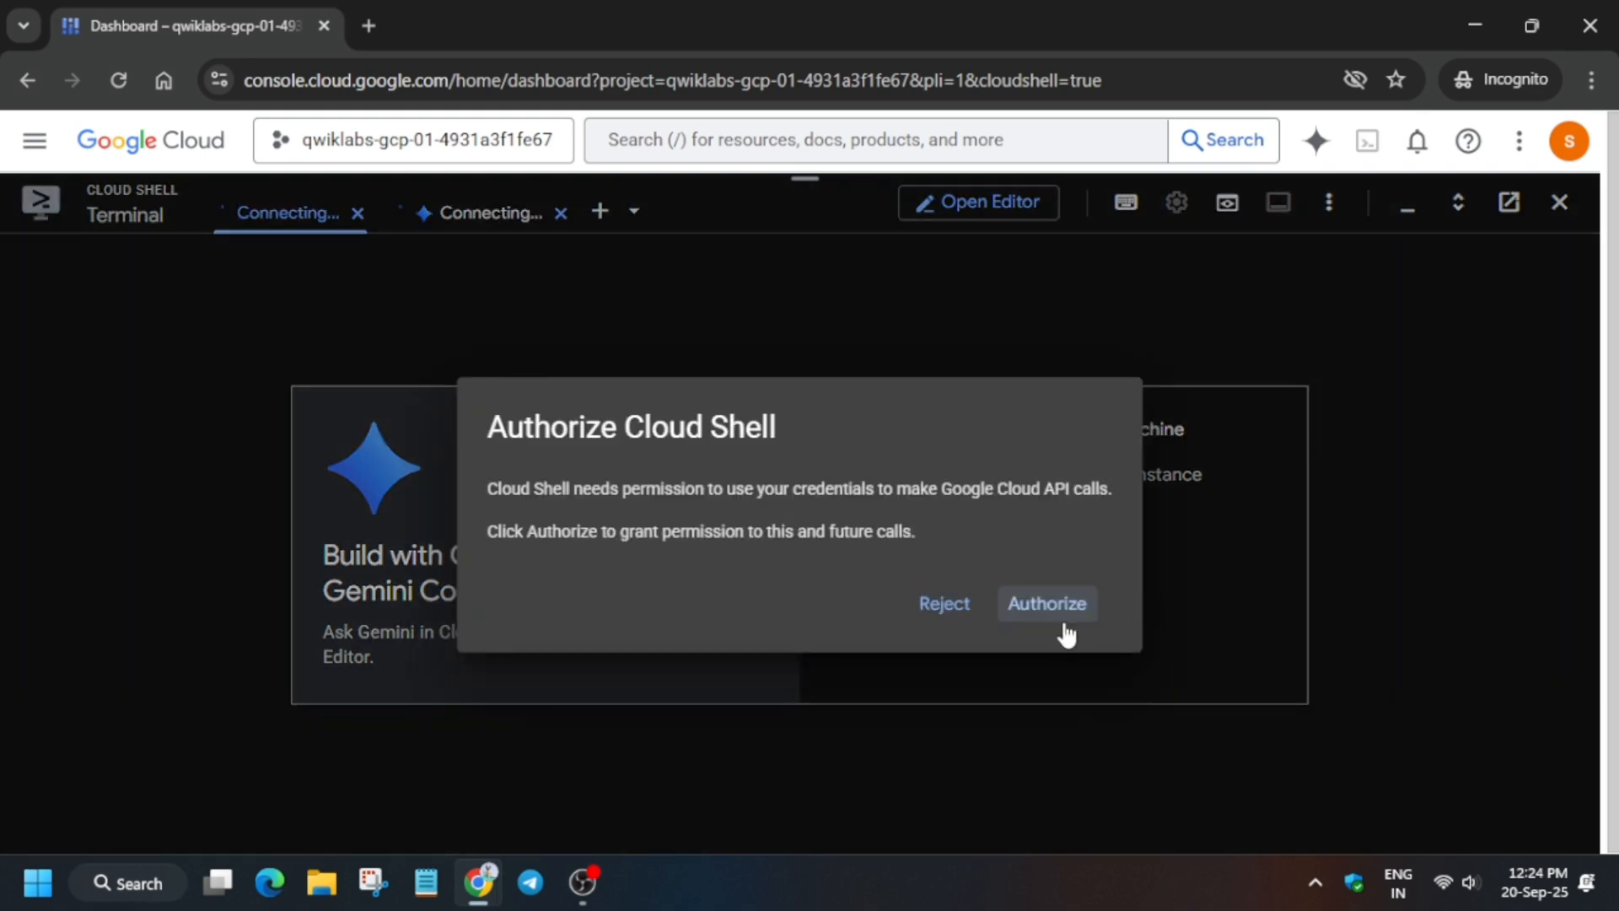
click(1045, 602)
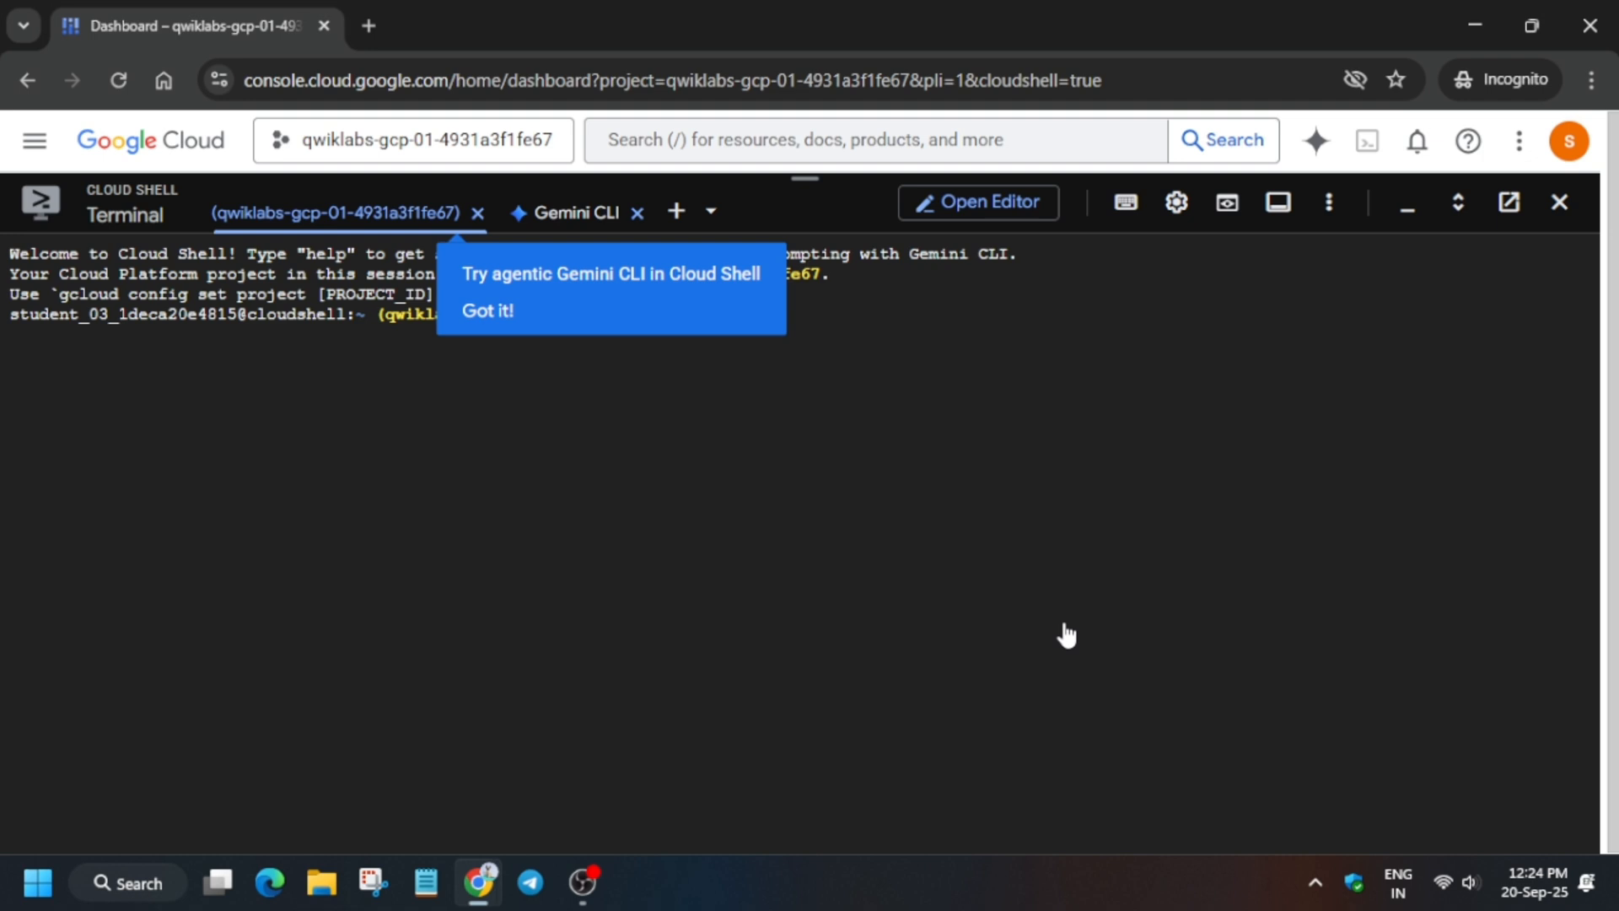
mouse_move(446, 262)
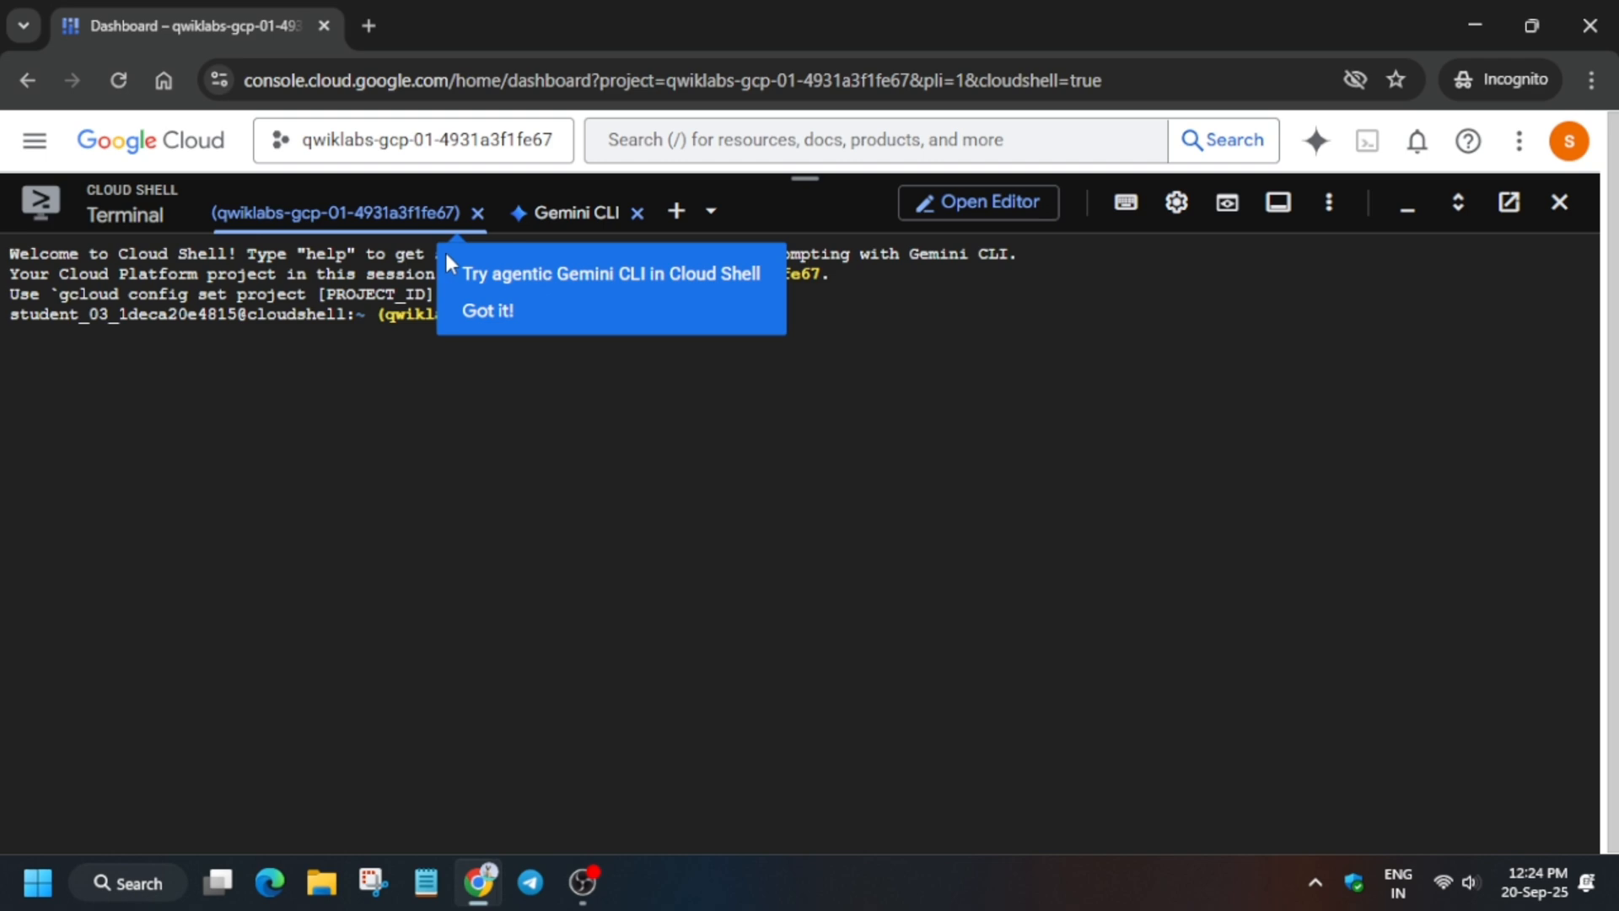
click(486, 310)
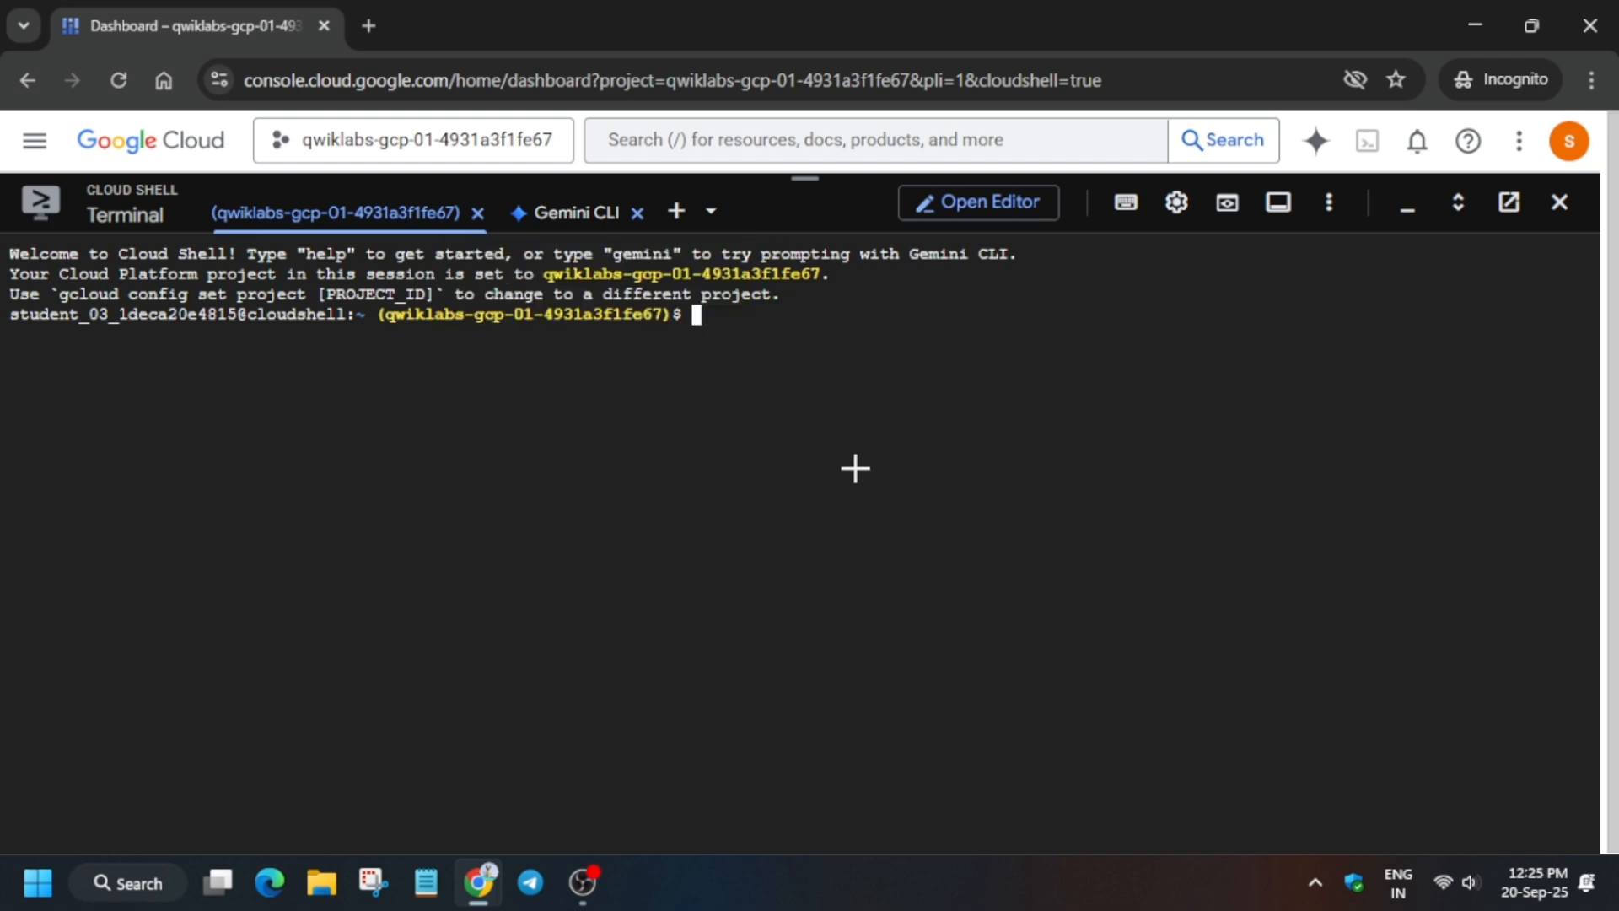
Run the GitHub lab setup commands in Cloud Shell with region us-east1
click(495, 26)
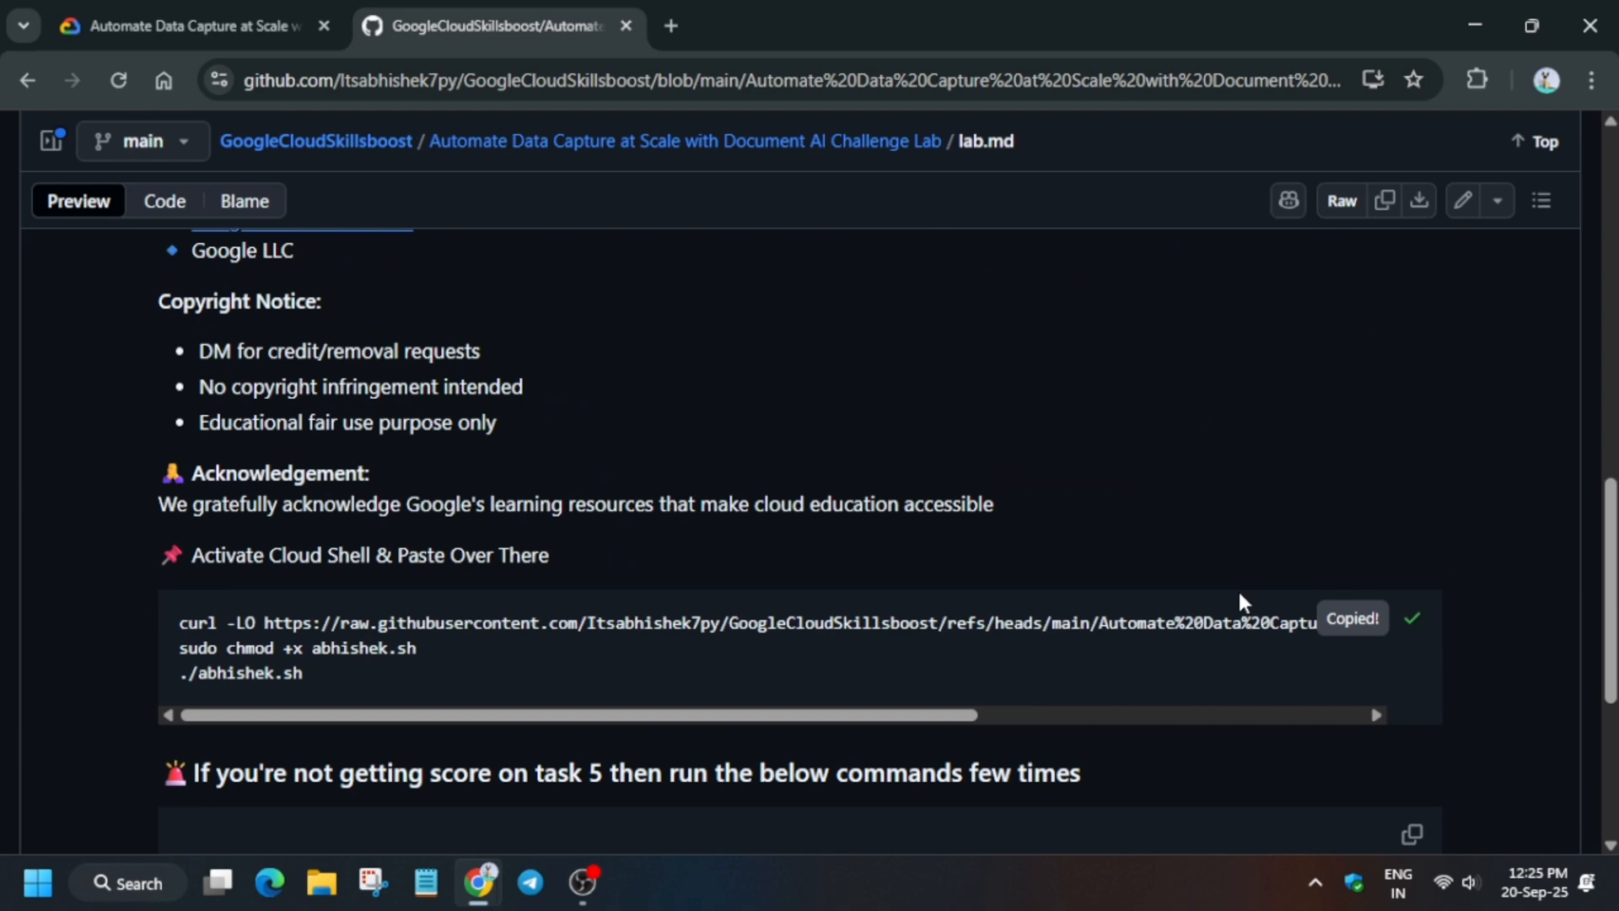
click(186, 25)
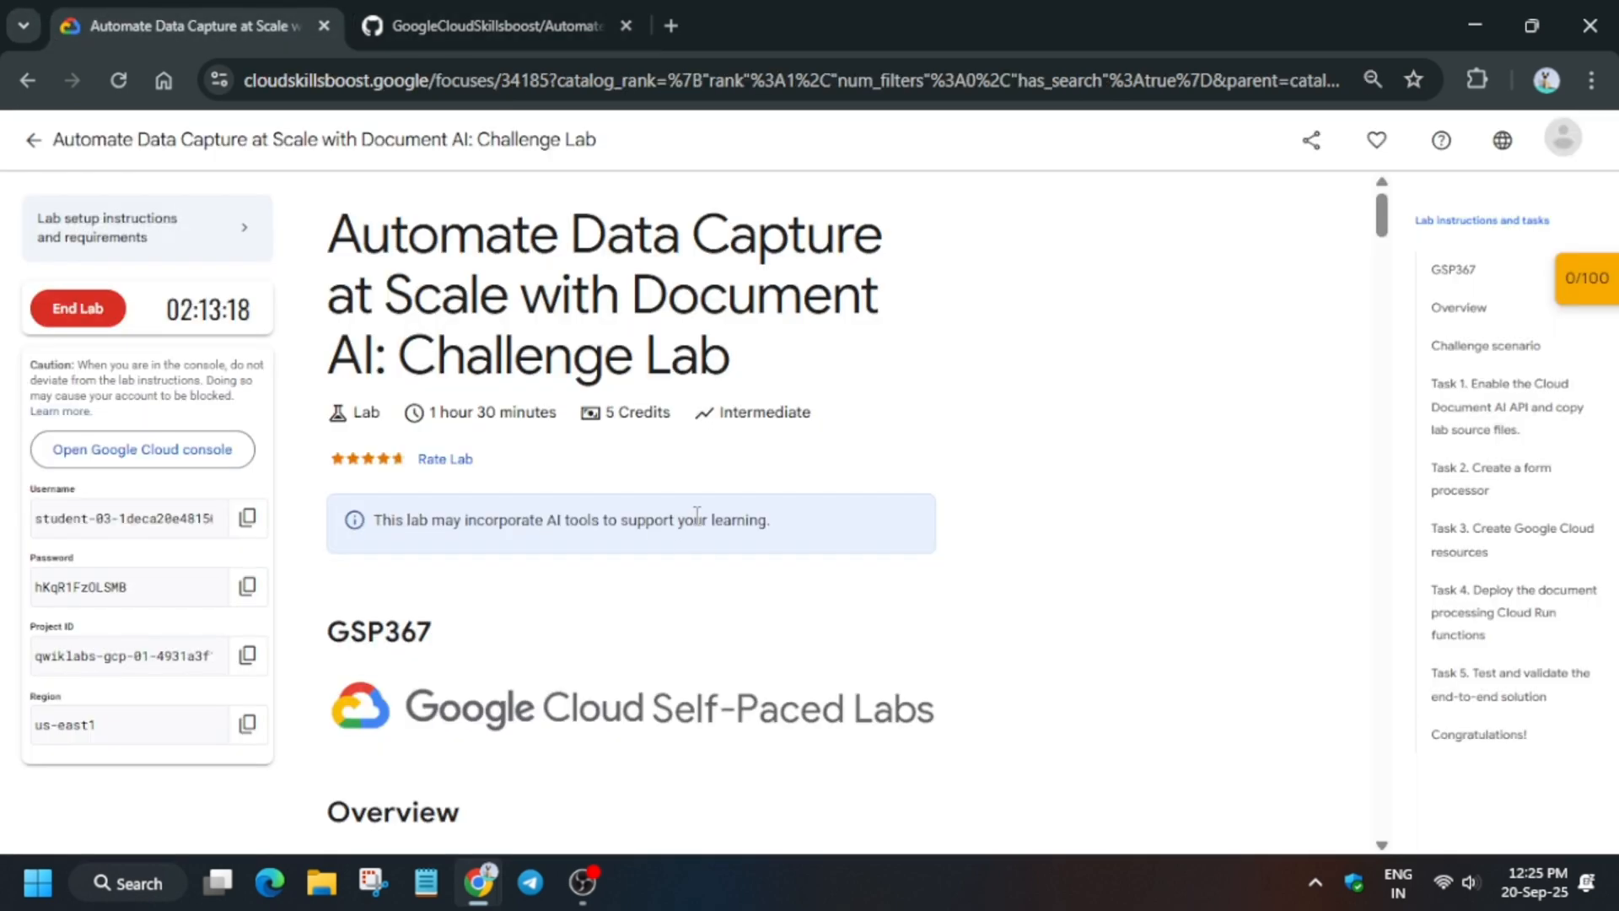
click(142, 449)
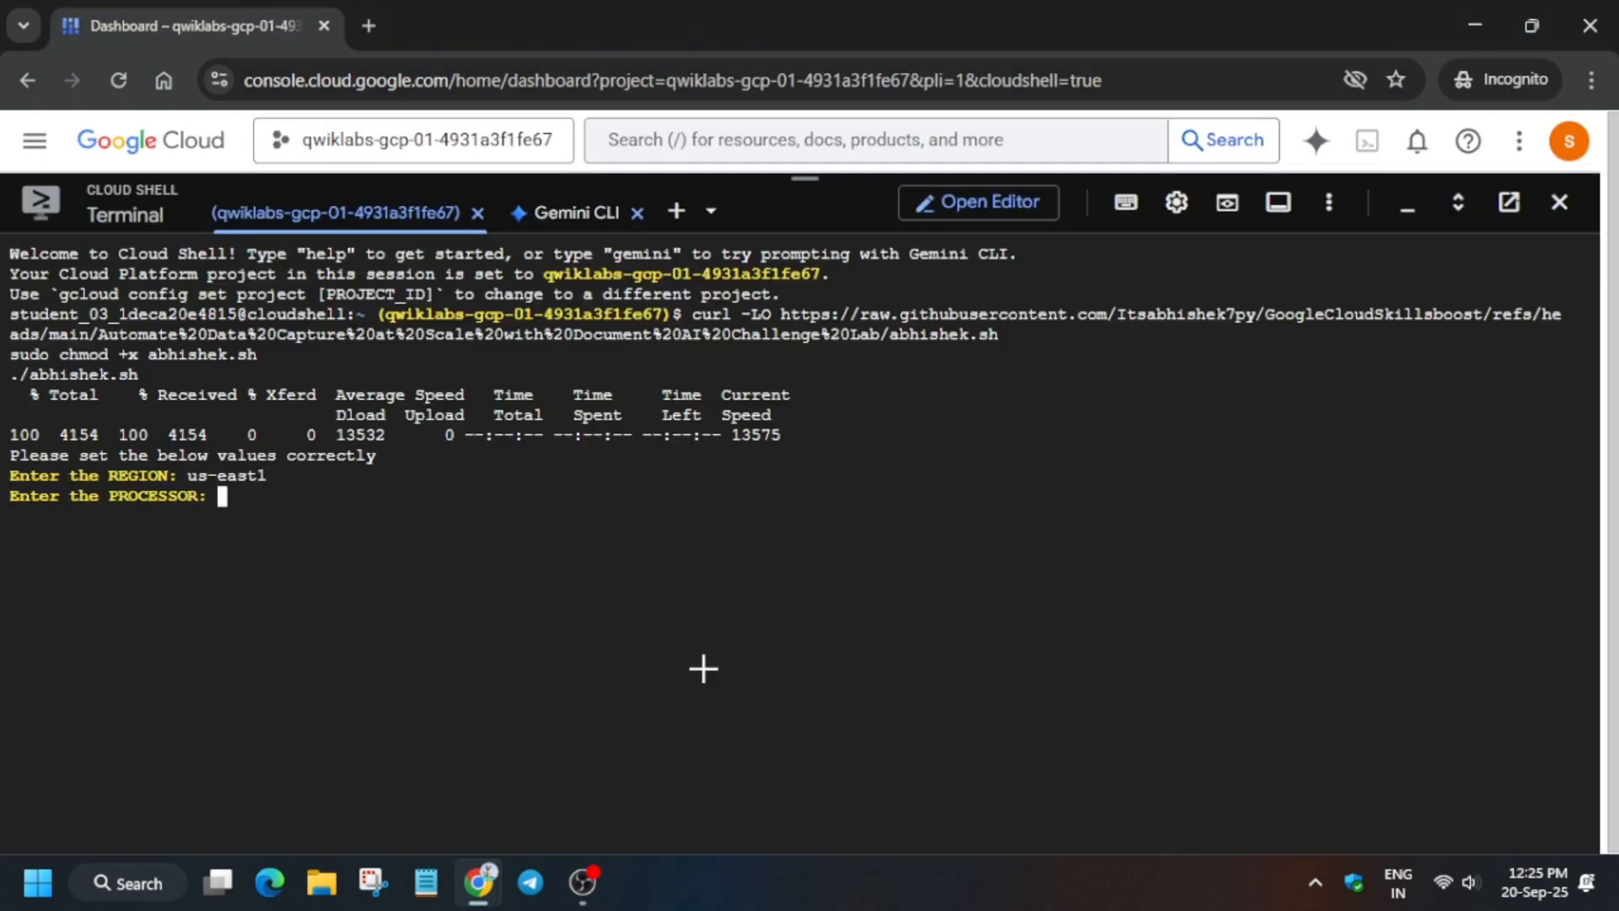
click(186, 26)
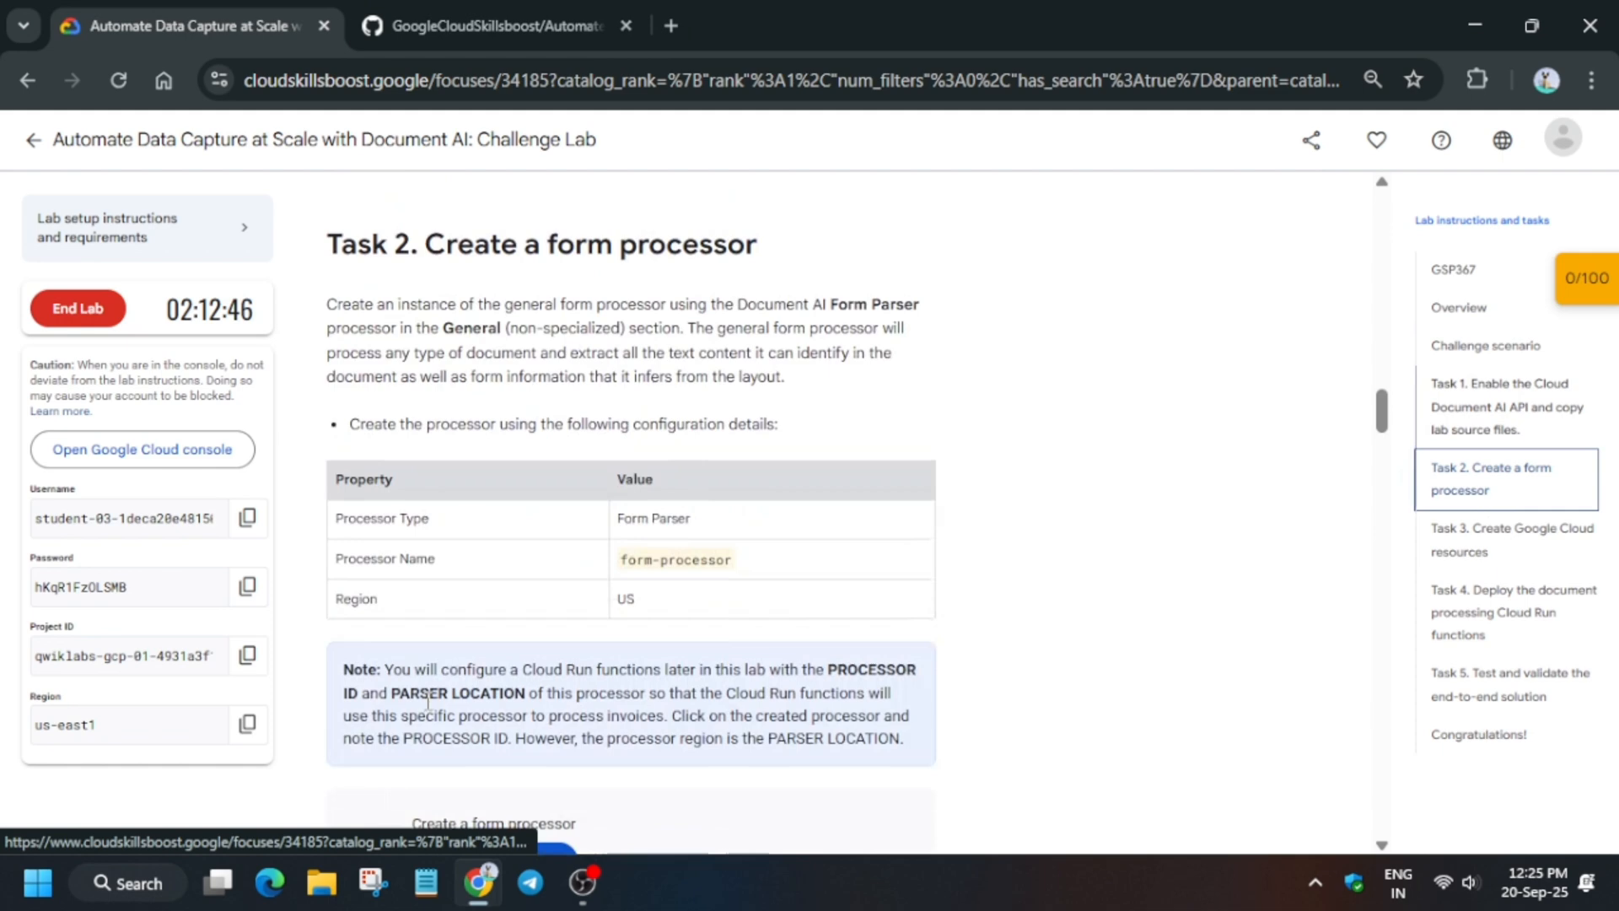
Enter form-processor as the processor name at the script's prompt
double_click(674, 558)
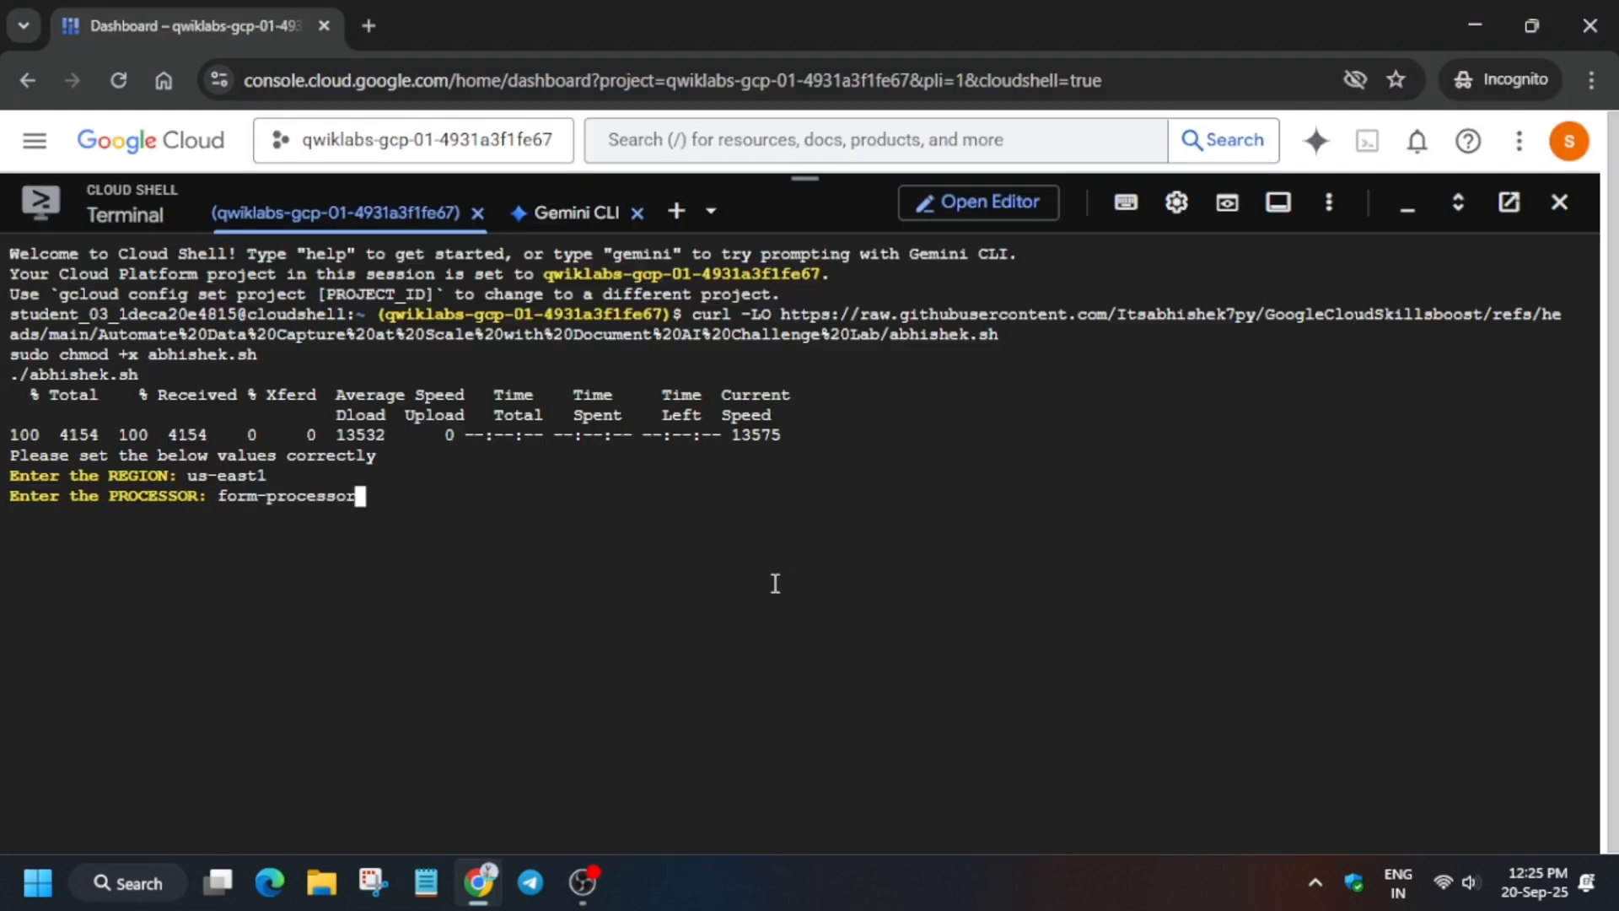
key(Return)
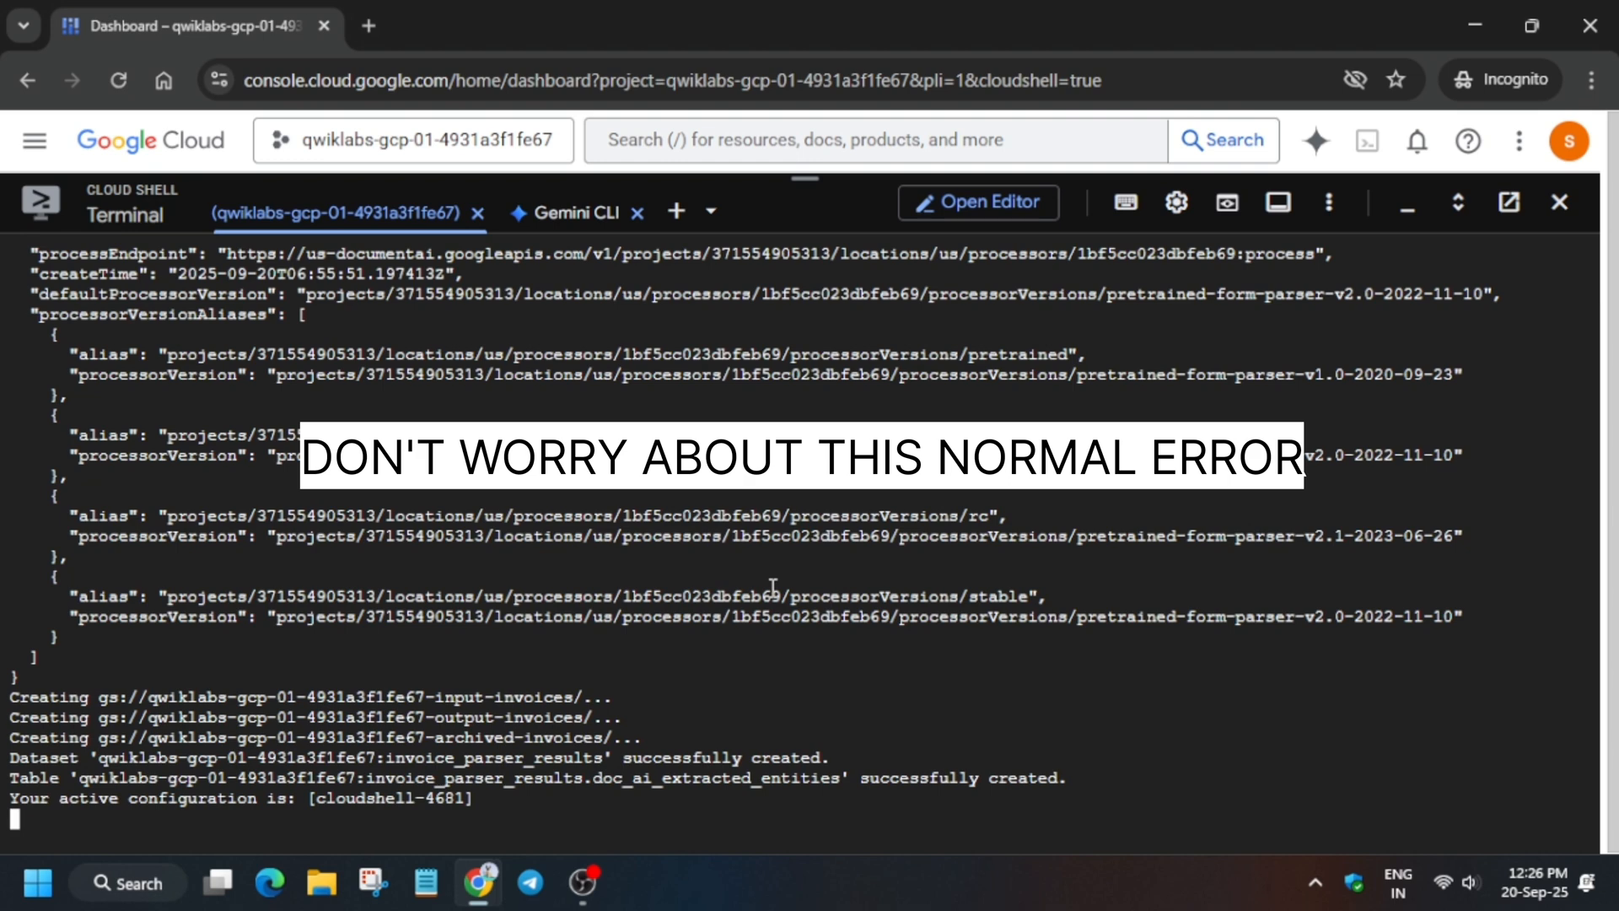
Let the script deploy the process-invoices function and copy the sample invoices
scroll(down, 3)
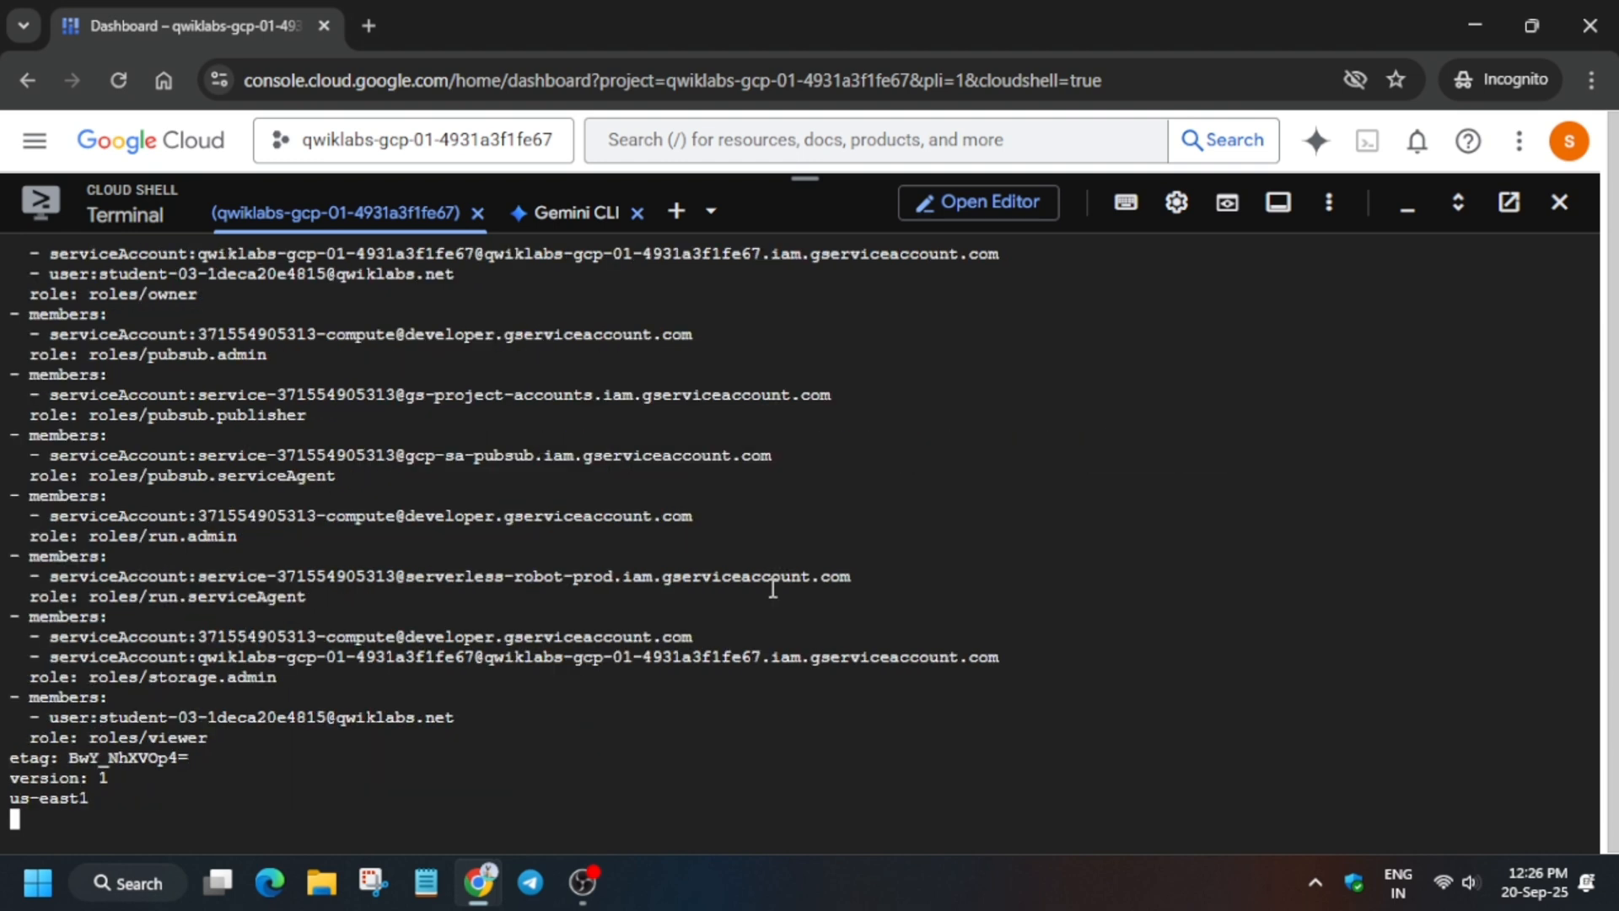
scroll(down, 3)
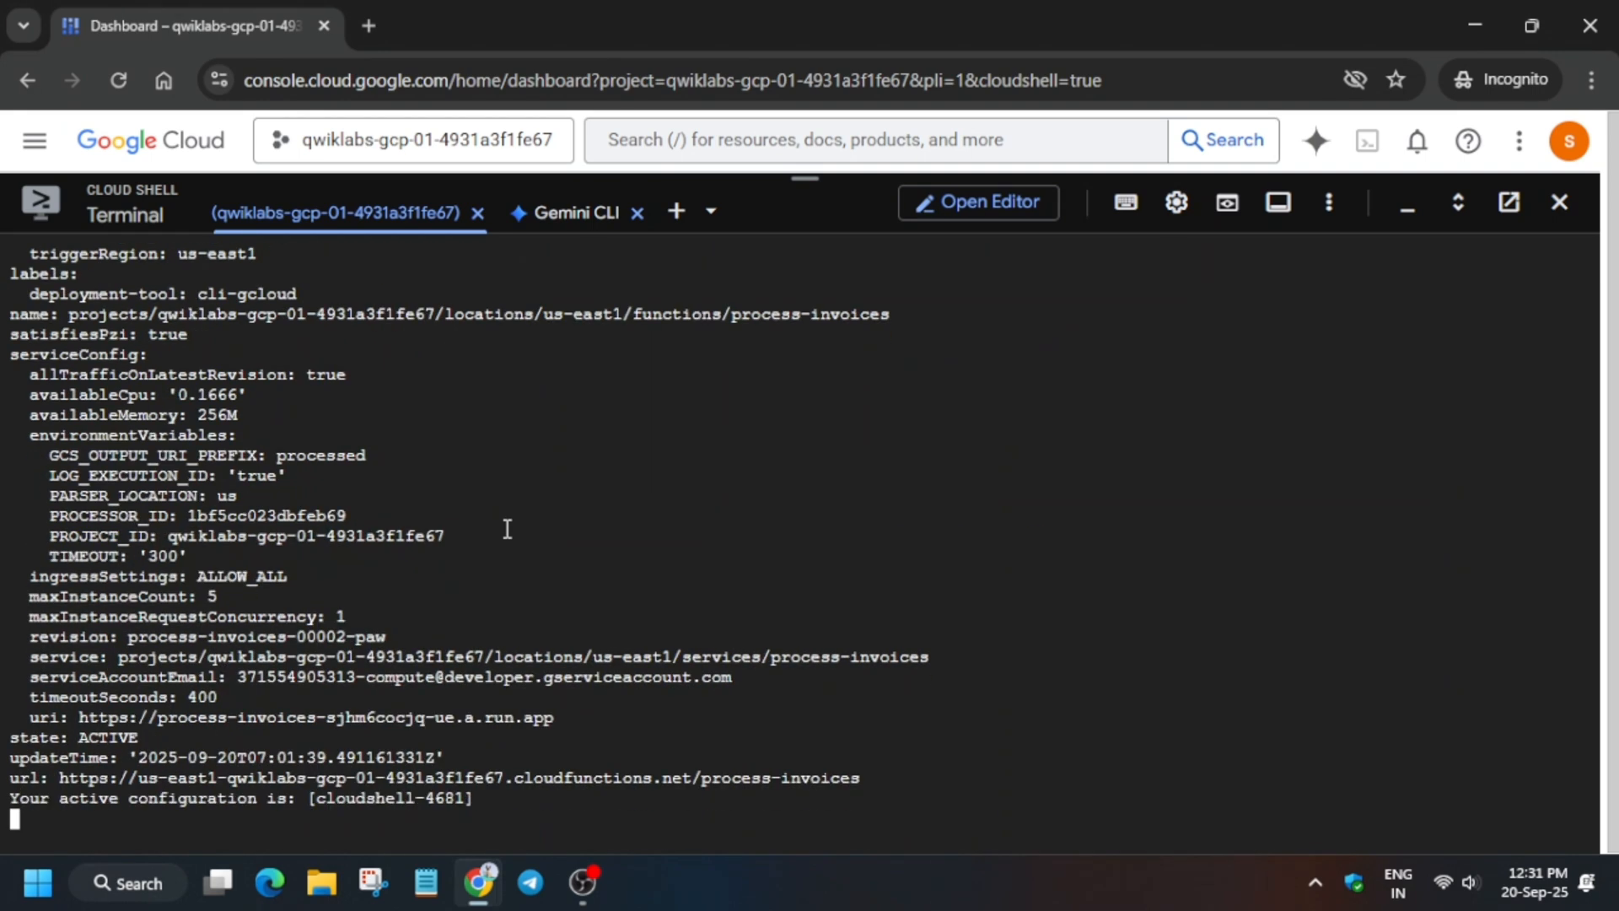
key(Return)
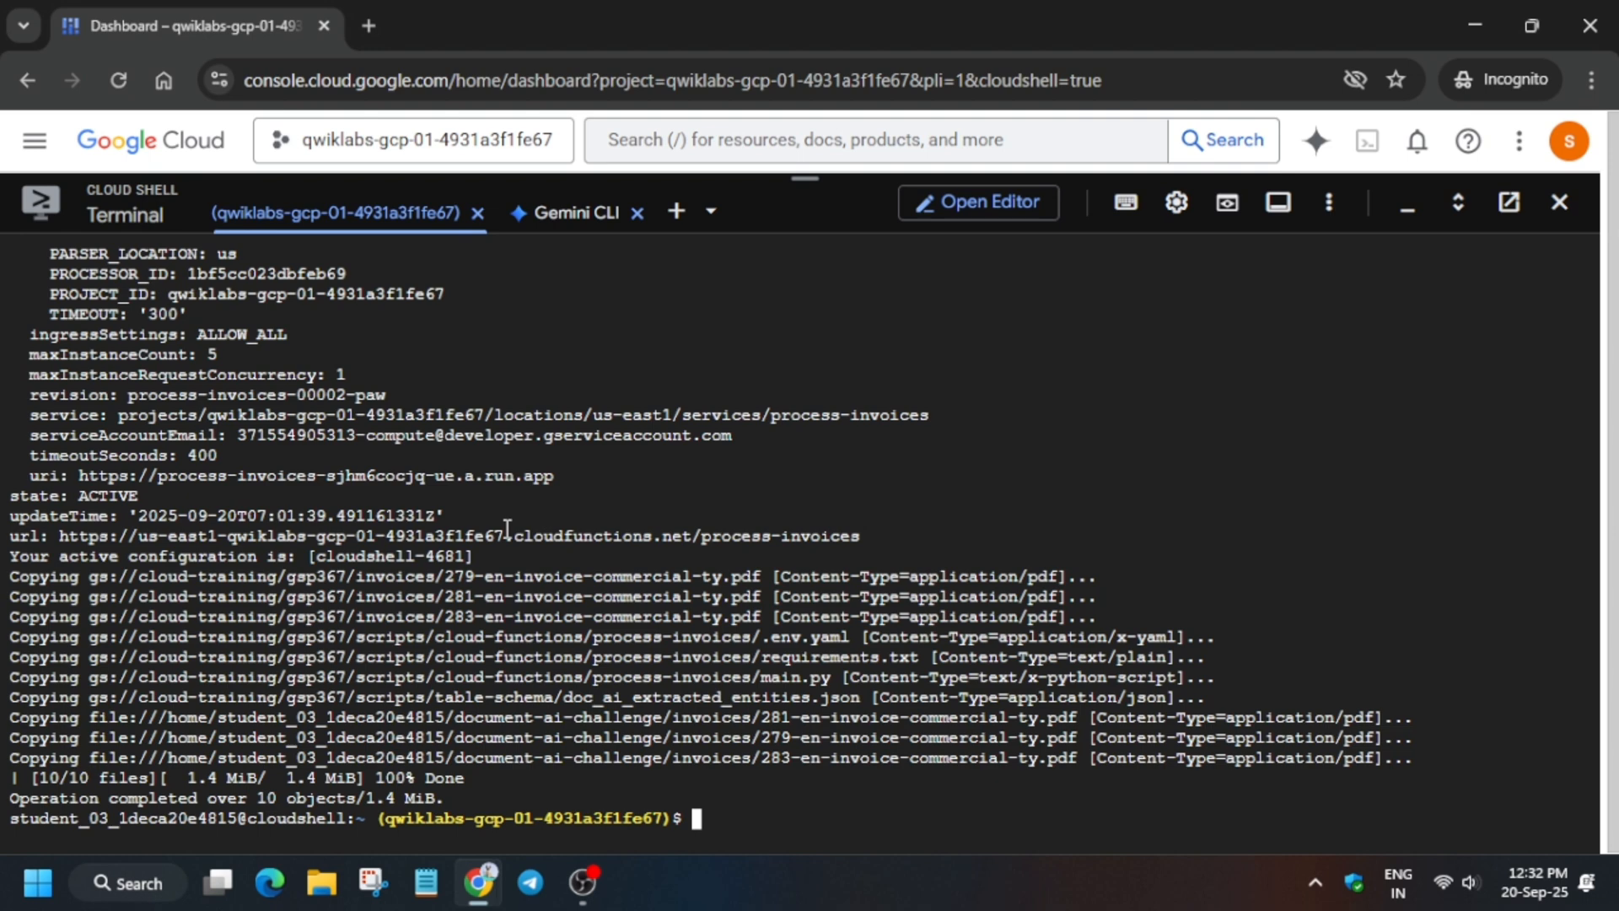
click(192, 25)
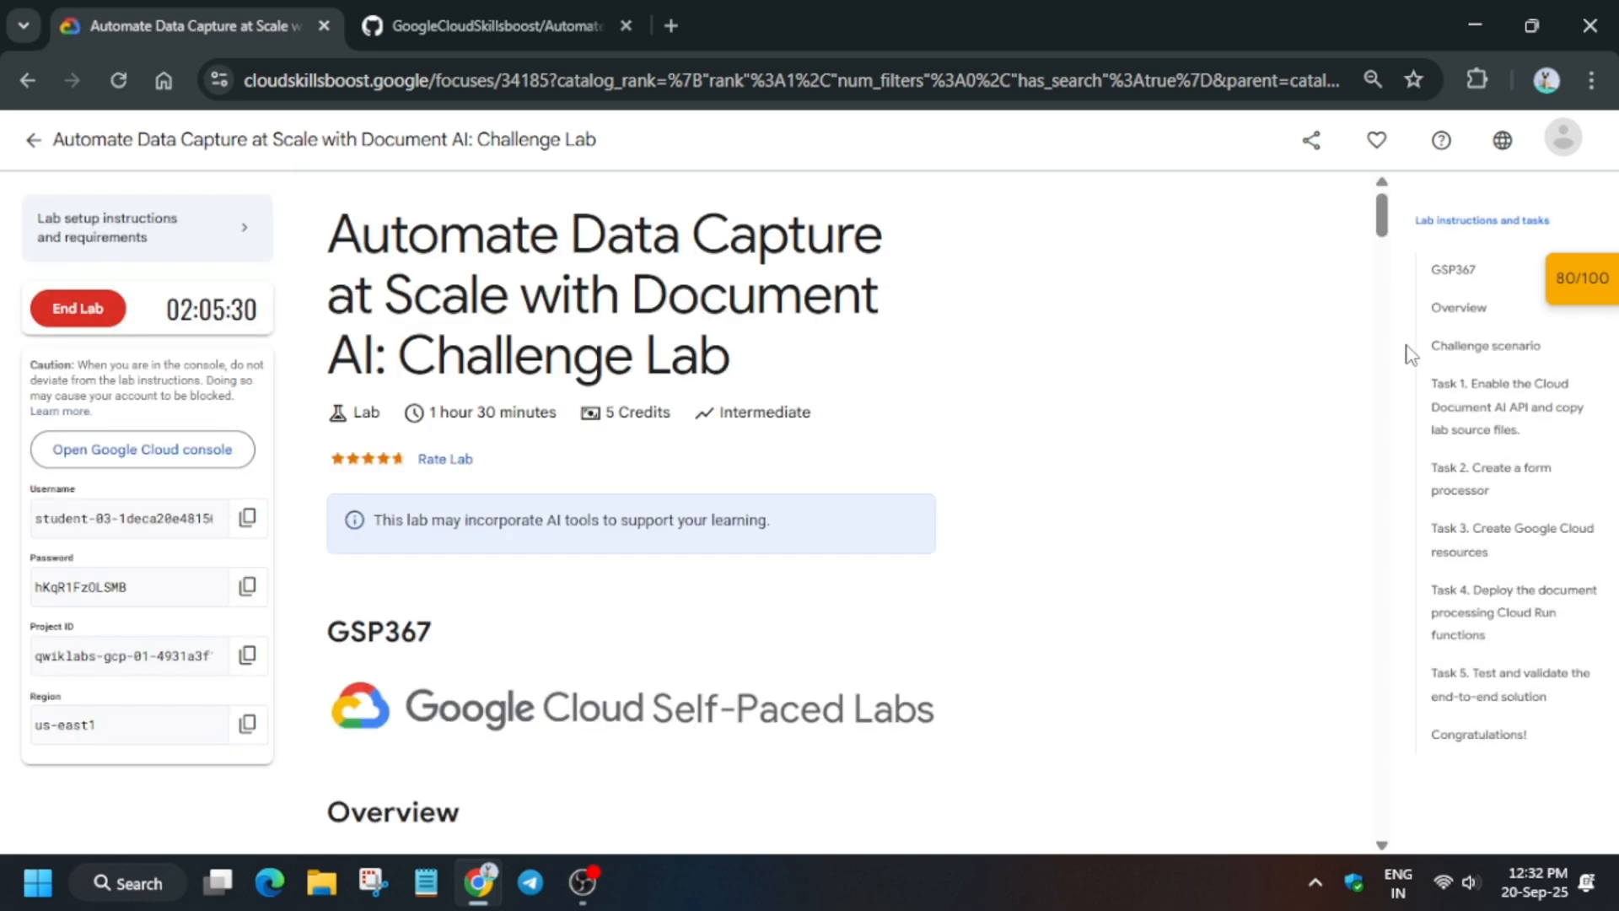
mouse_move(1384, 386)
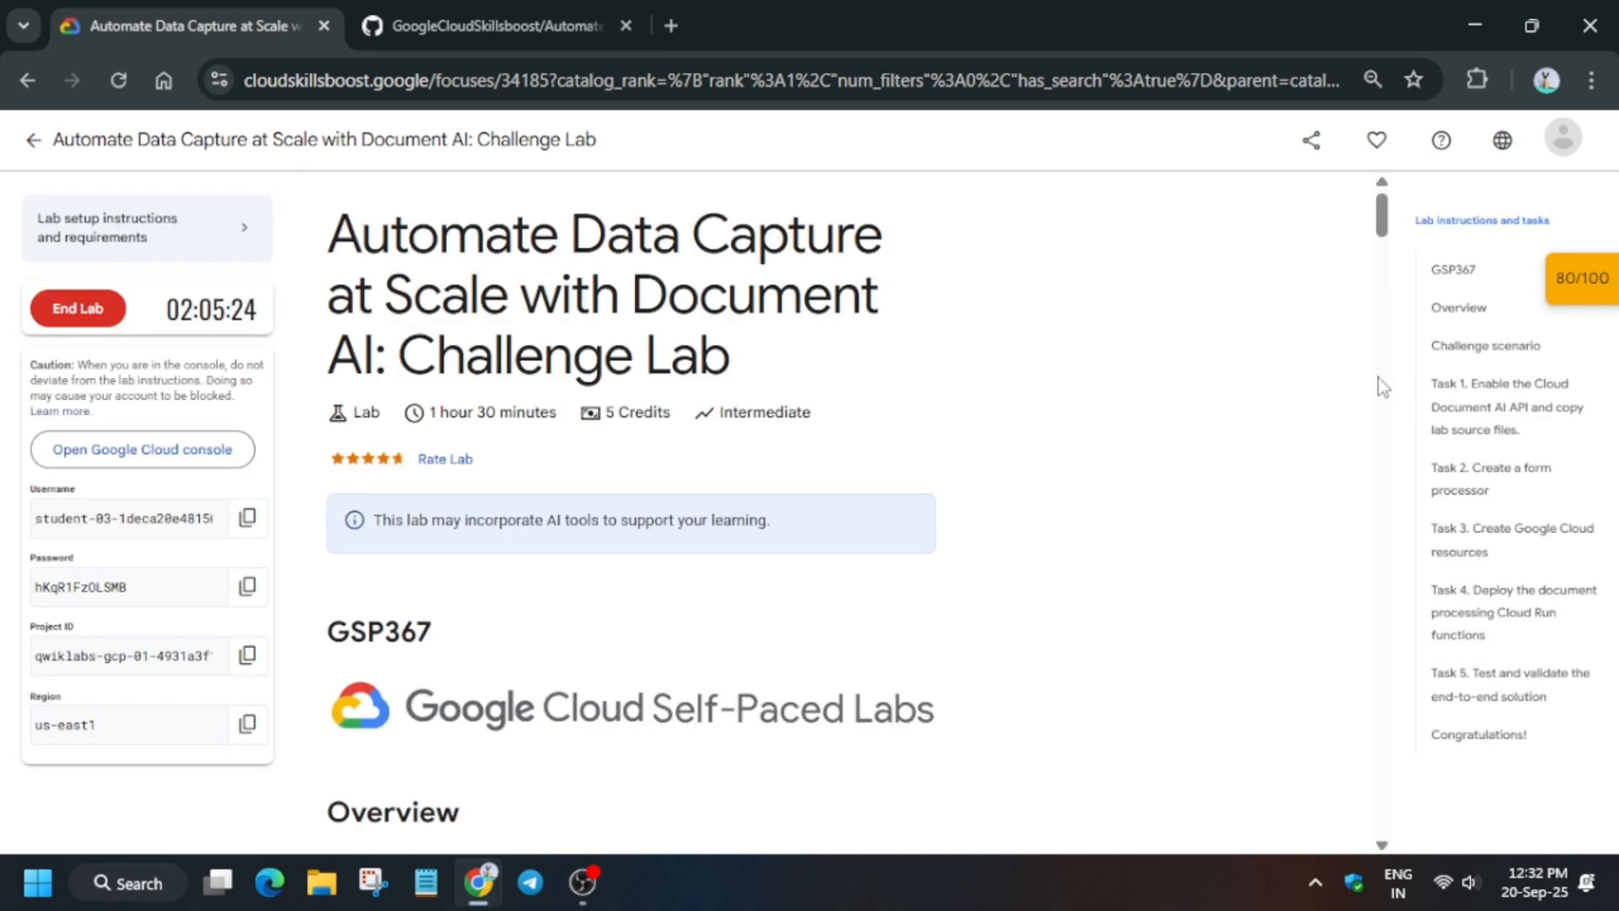
Open the Checkpoints panel showing 80/100 and scroll through the Task 5 instructions
click(1579, 277)
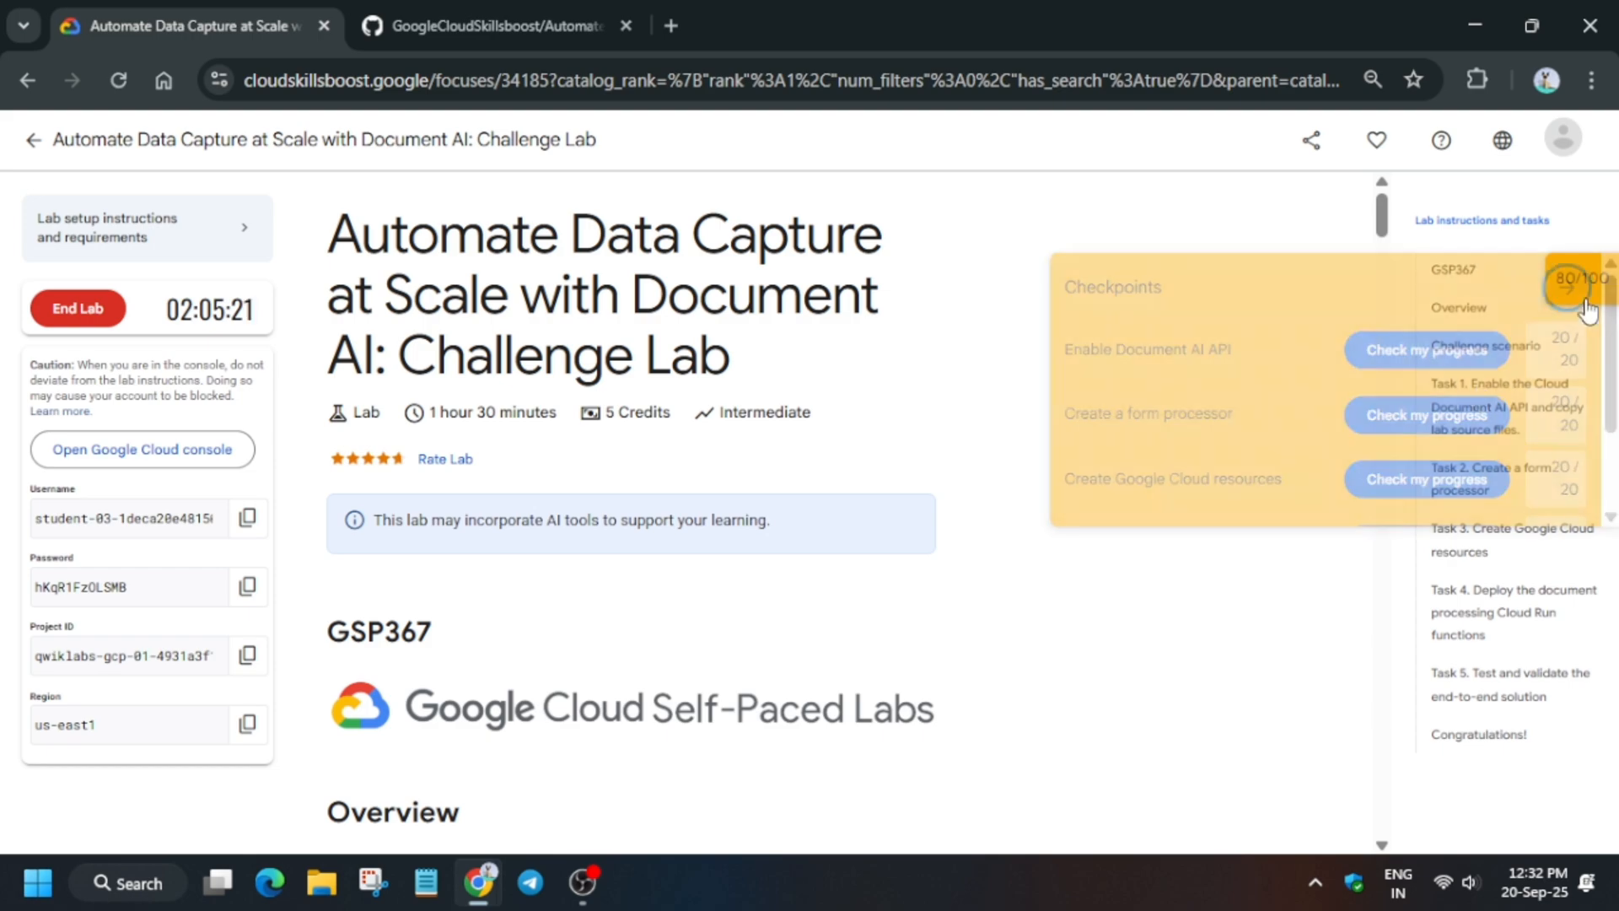
scroll(down, 3)
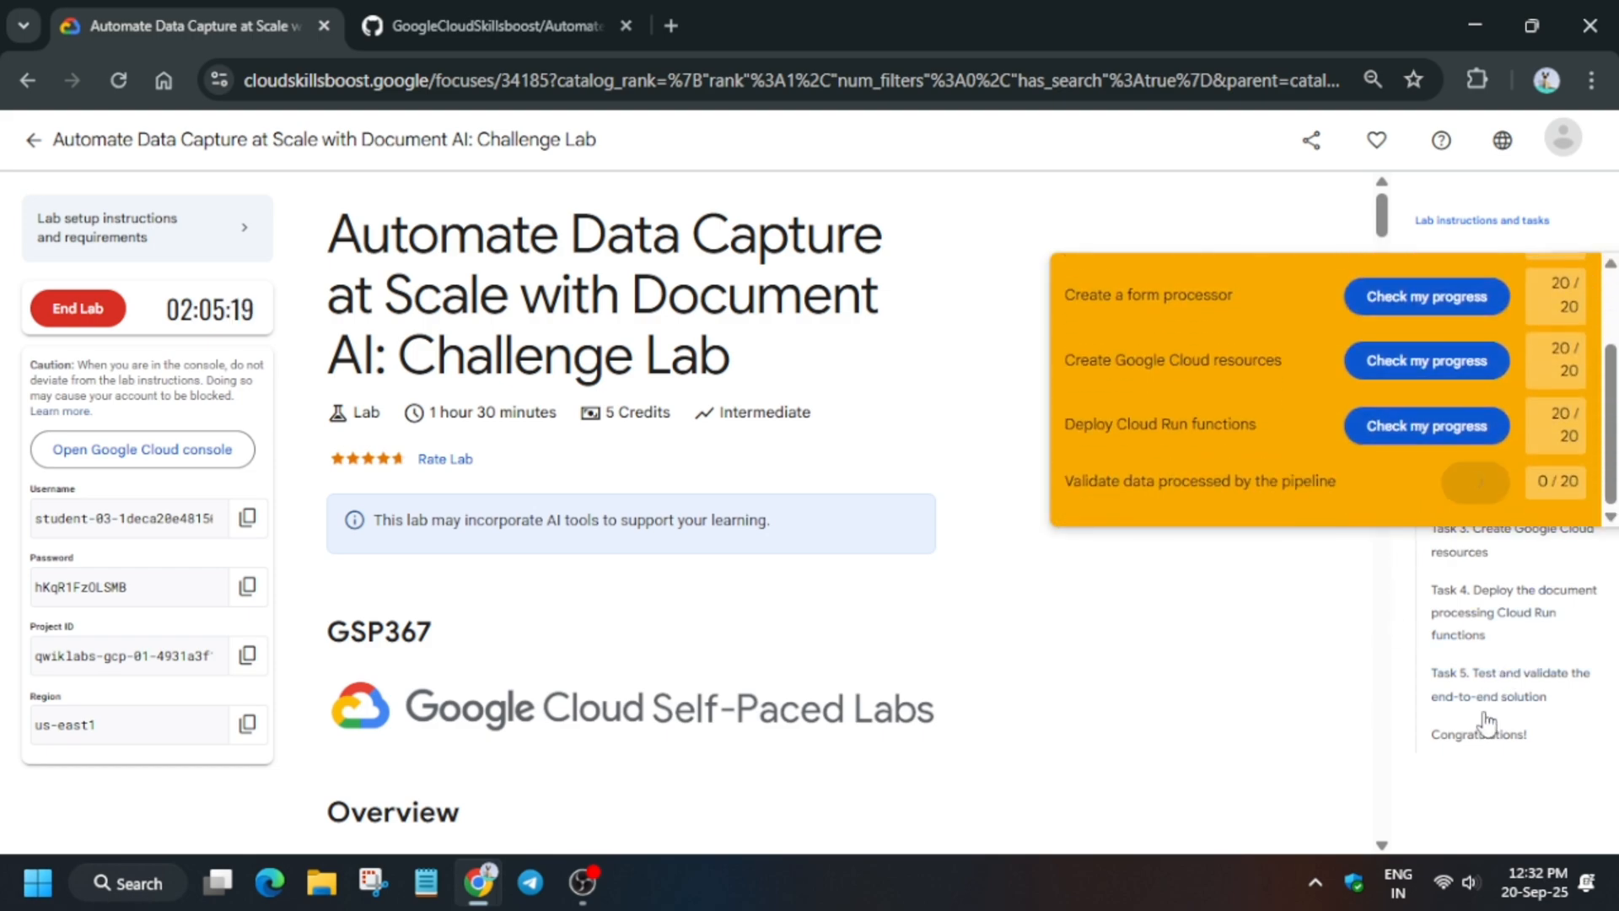
scroll(down, 3)
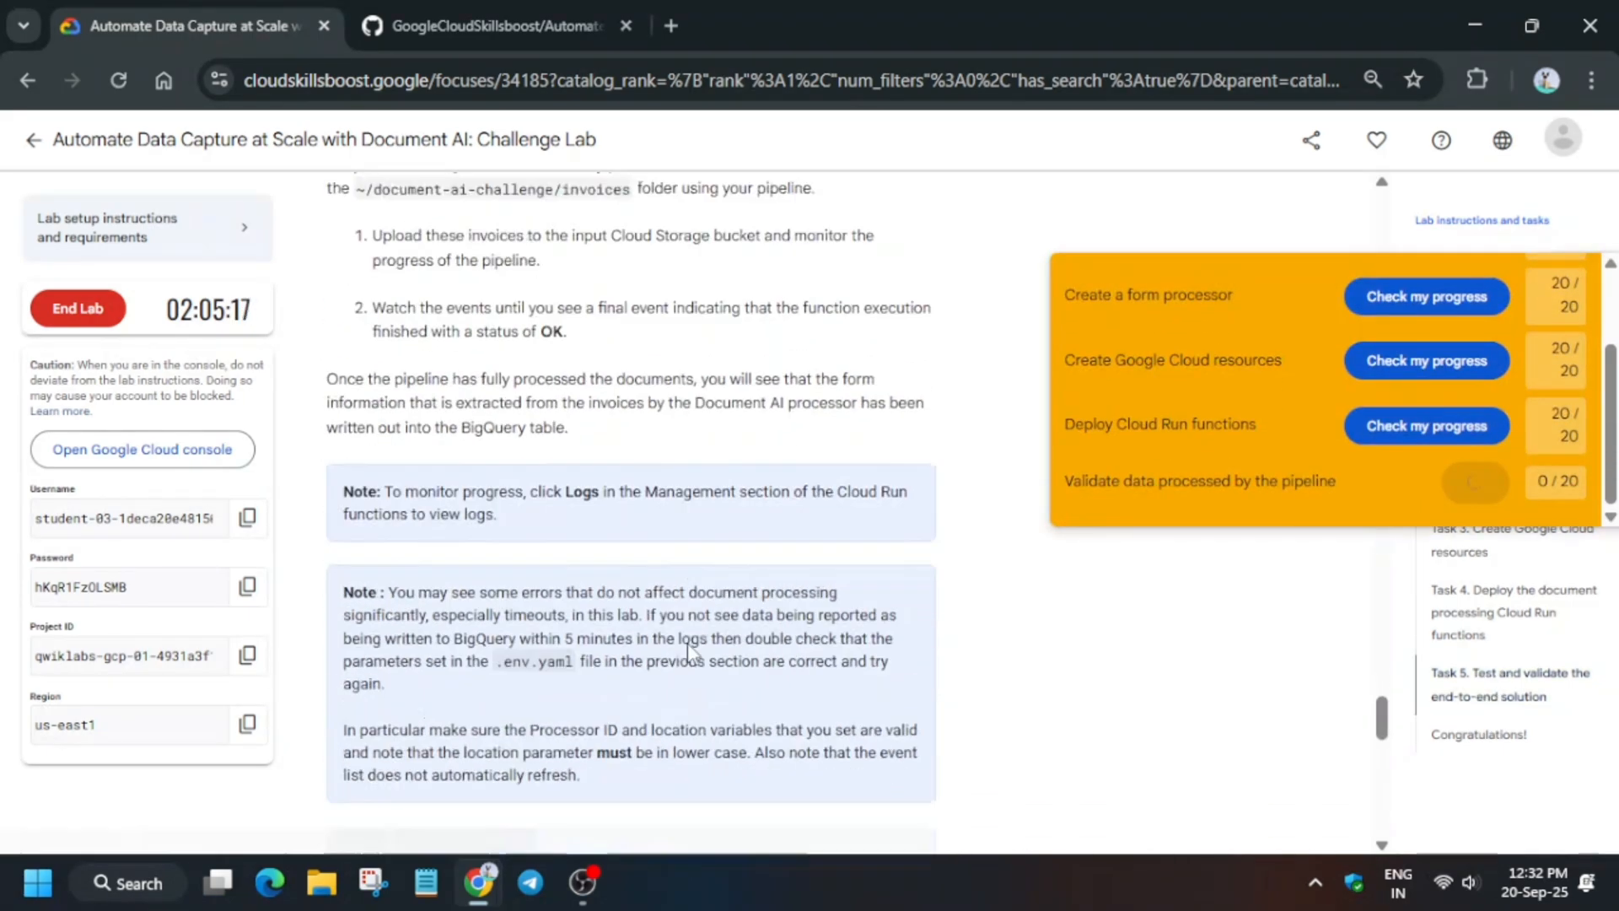